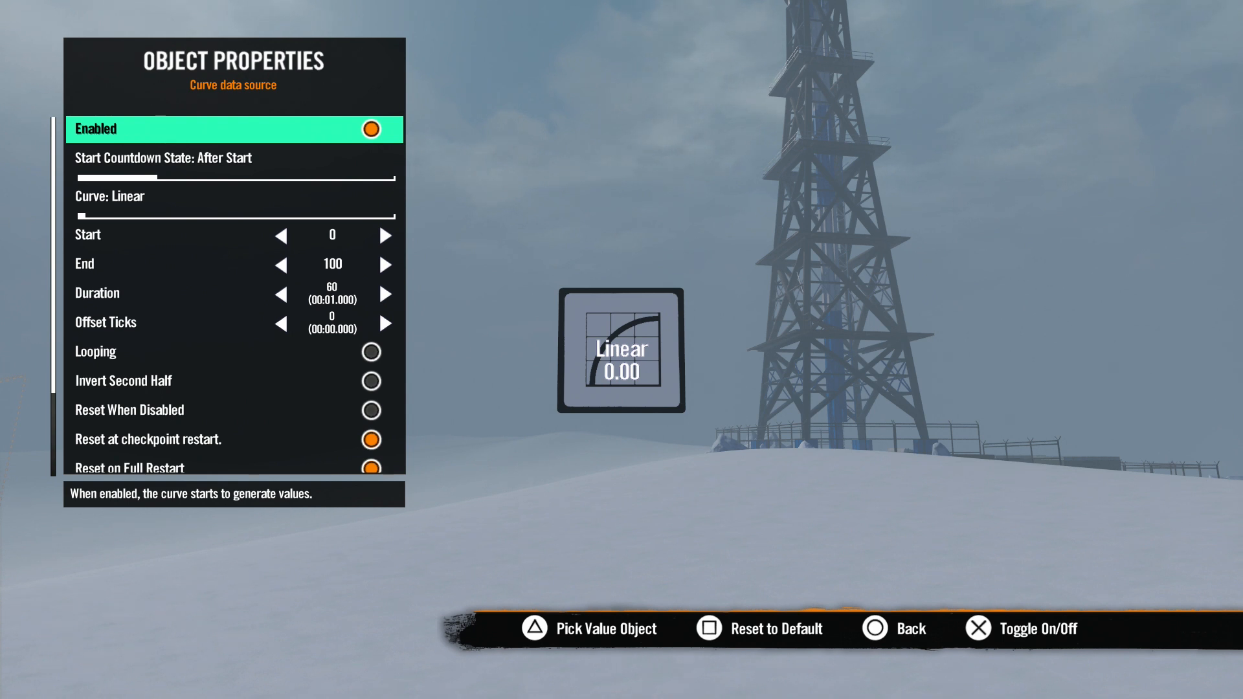
# - Set the linear curve's End to 60 and Duration to 3600 ticks, then return to the scene
pyautogui.press('down')
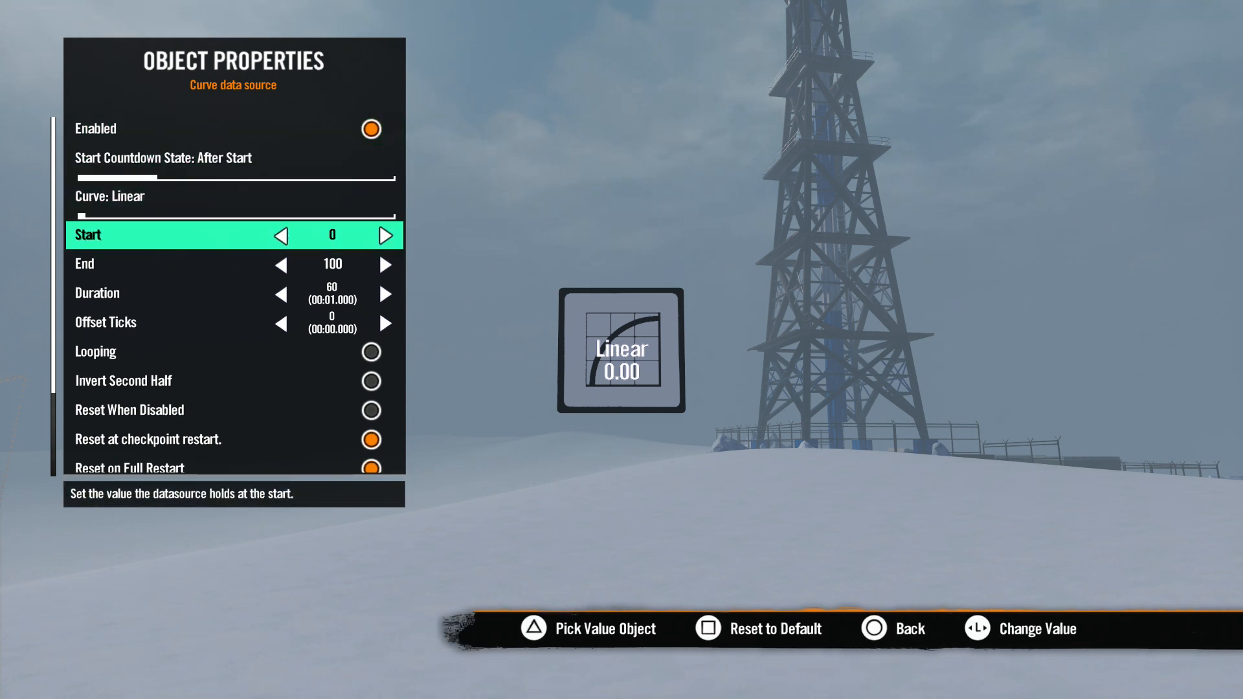
pyautogui.press('down')
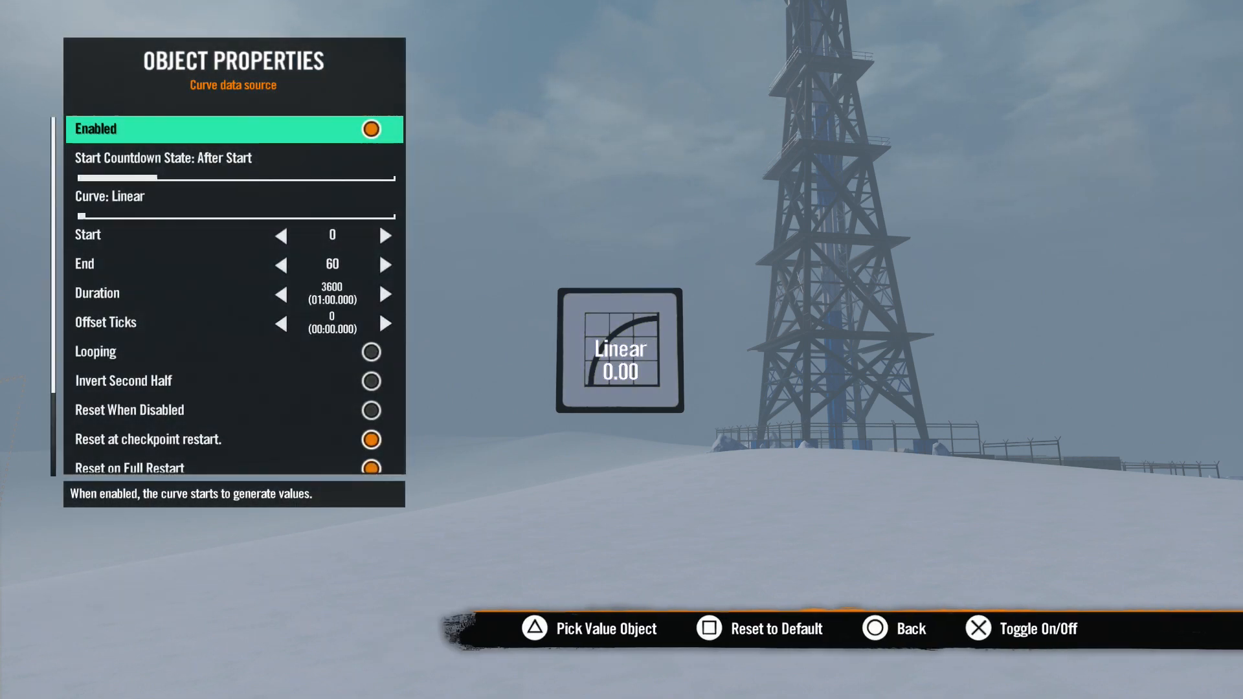
pyautogui.press('down')
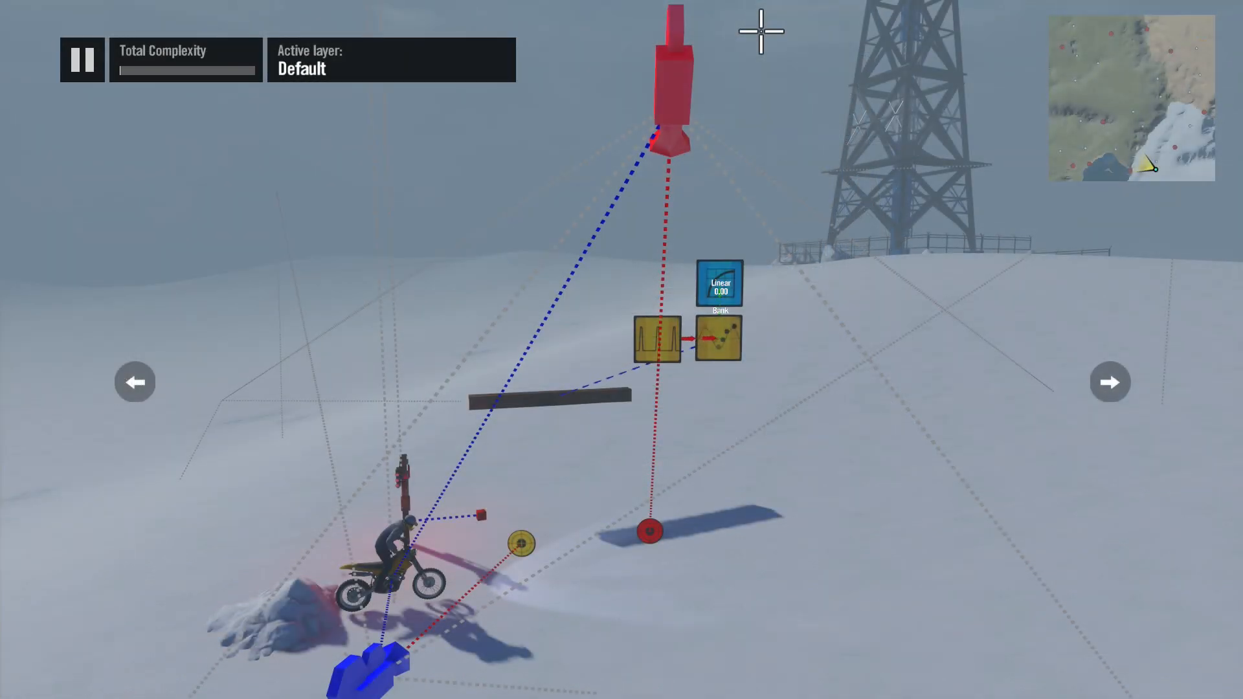
pyautogui.moveTo(760, 450)
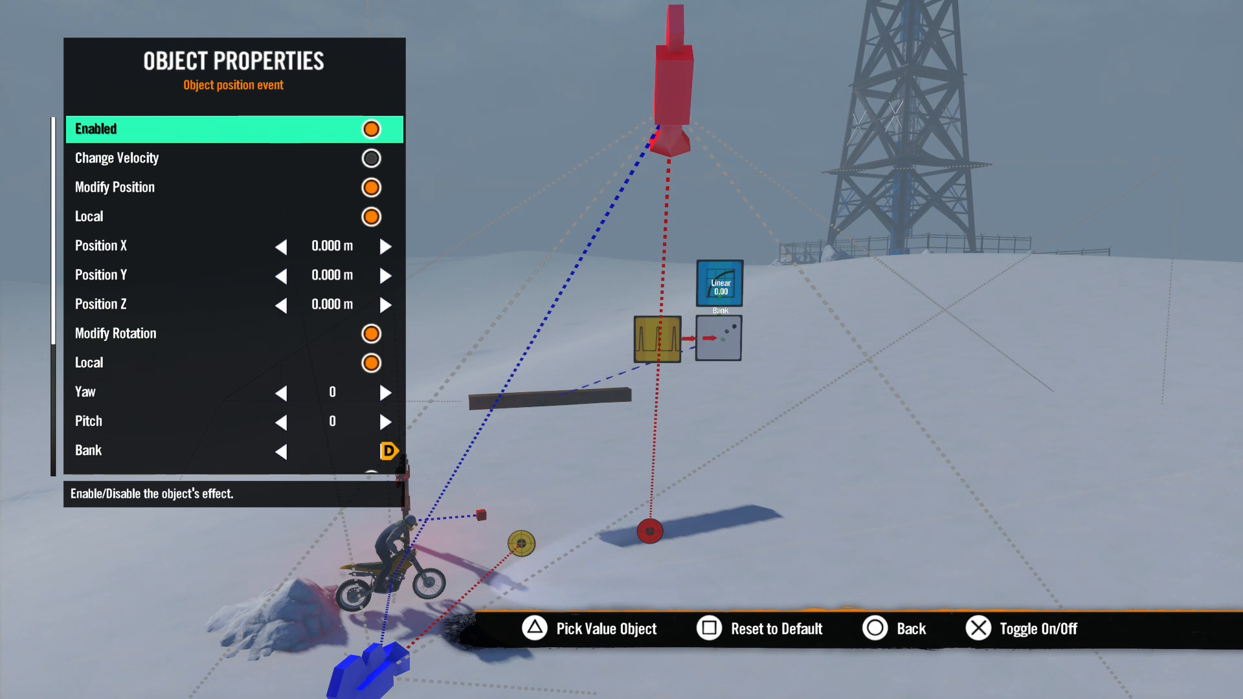
pyautogui.press('down')
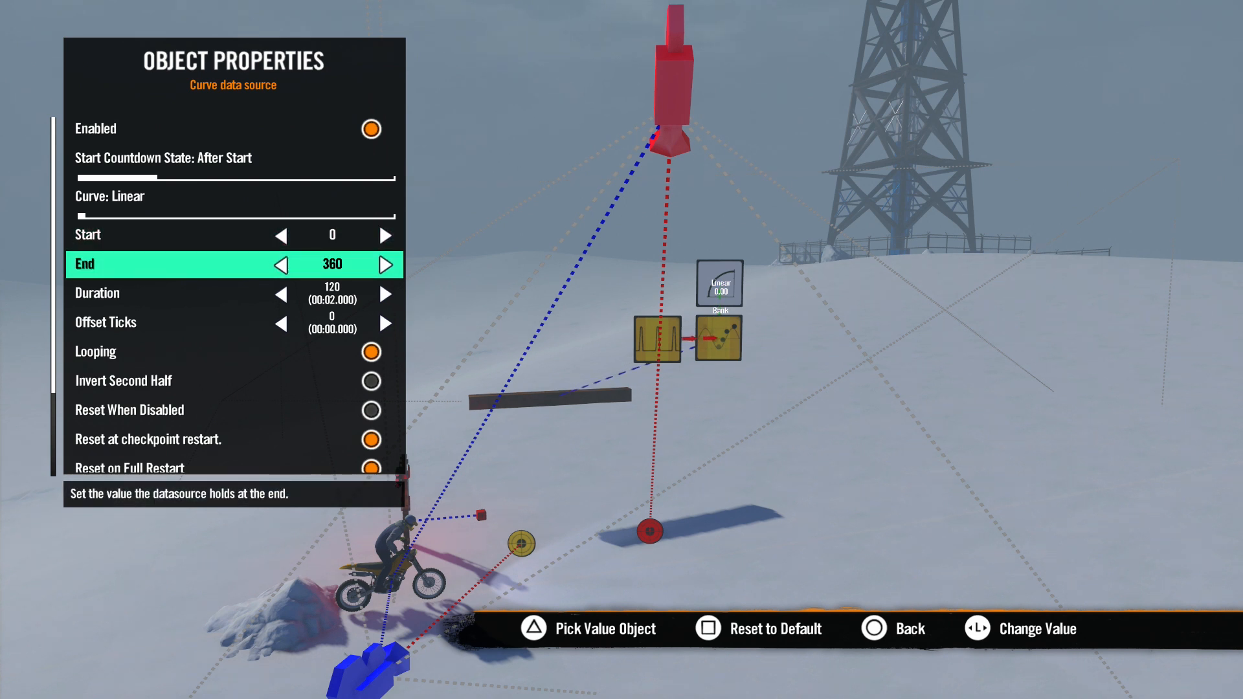
pyautogui.press('down')
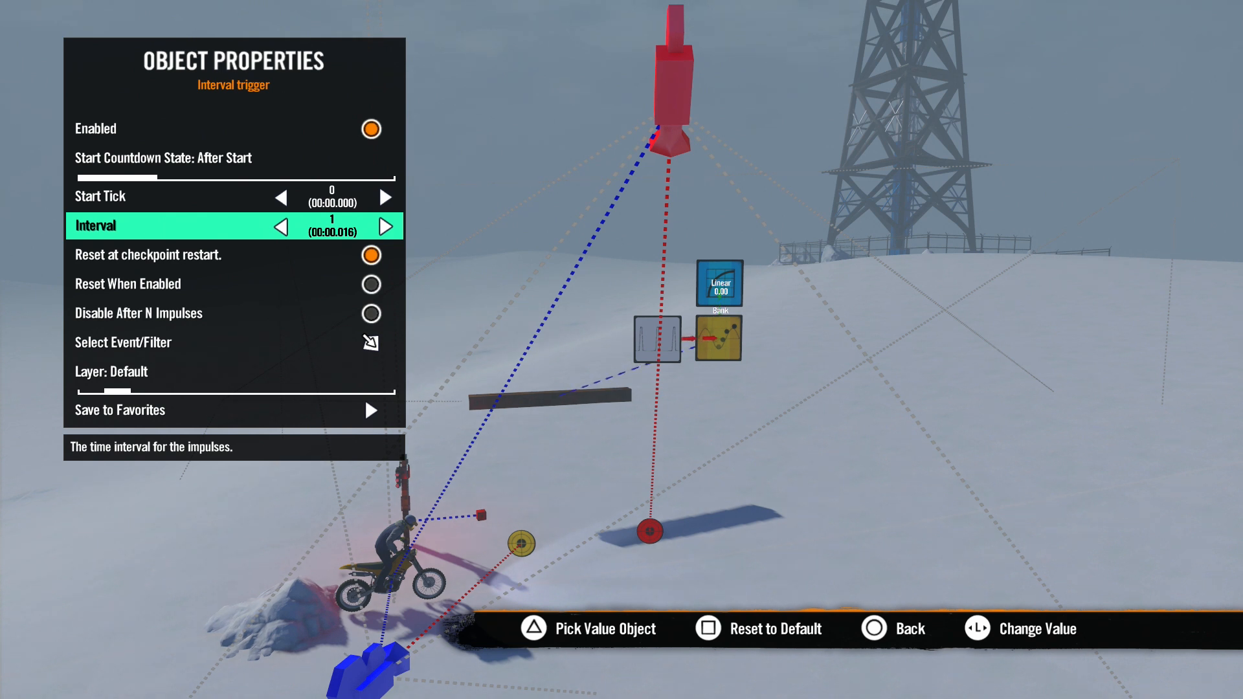
pyautogui.press('Down')
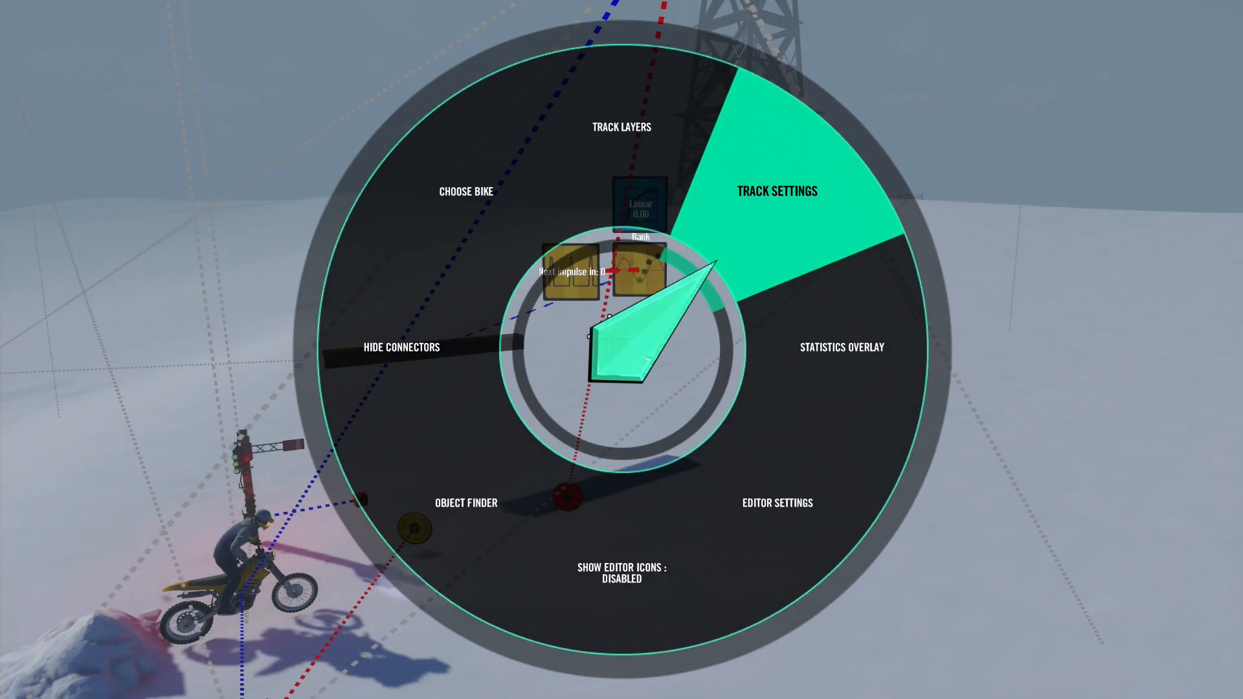
pyautogui.click(775, 190)
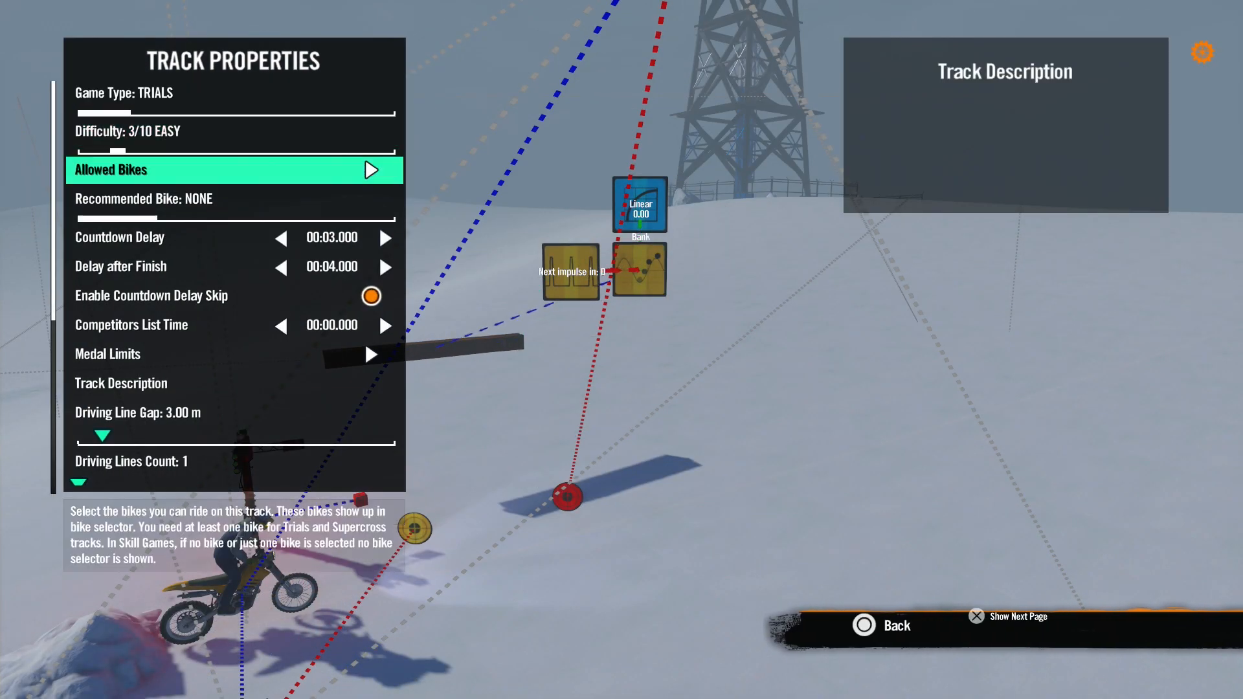
pyautogui.press('down')
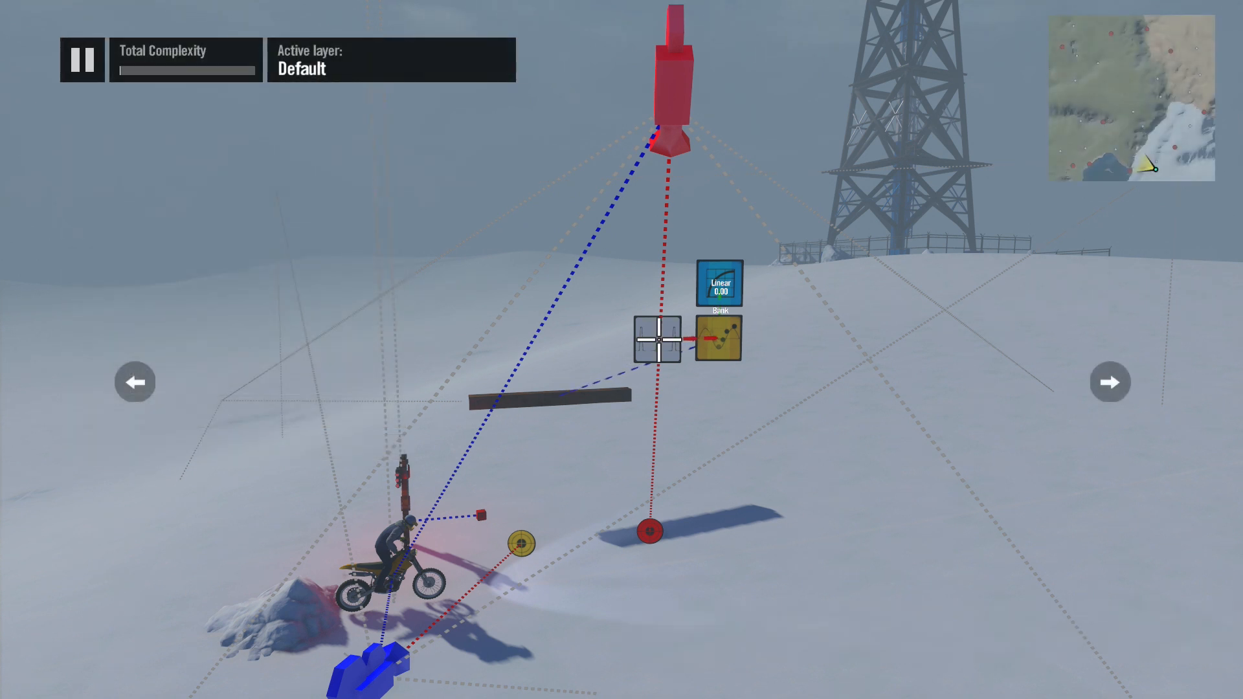
# - Open Object Properties for the Quadratic Ease In curve data source node
pyautogui.click(657, 341)
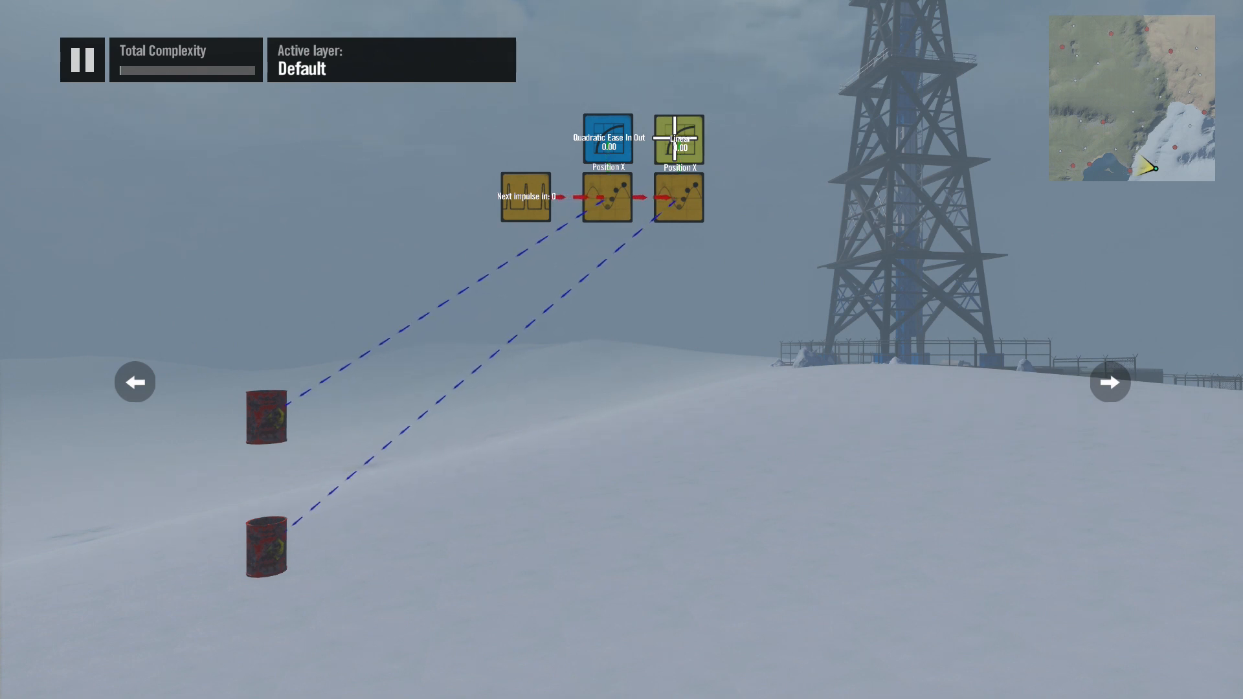
pyautogui.click(80, 59)
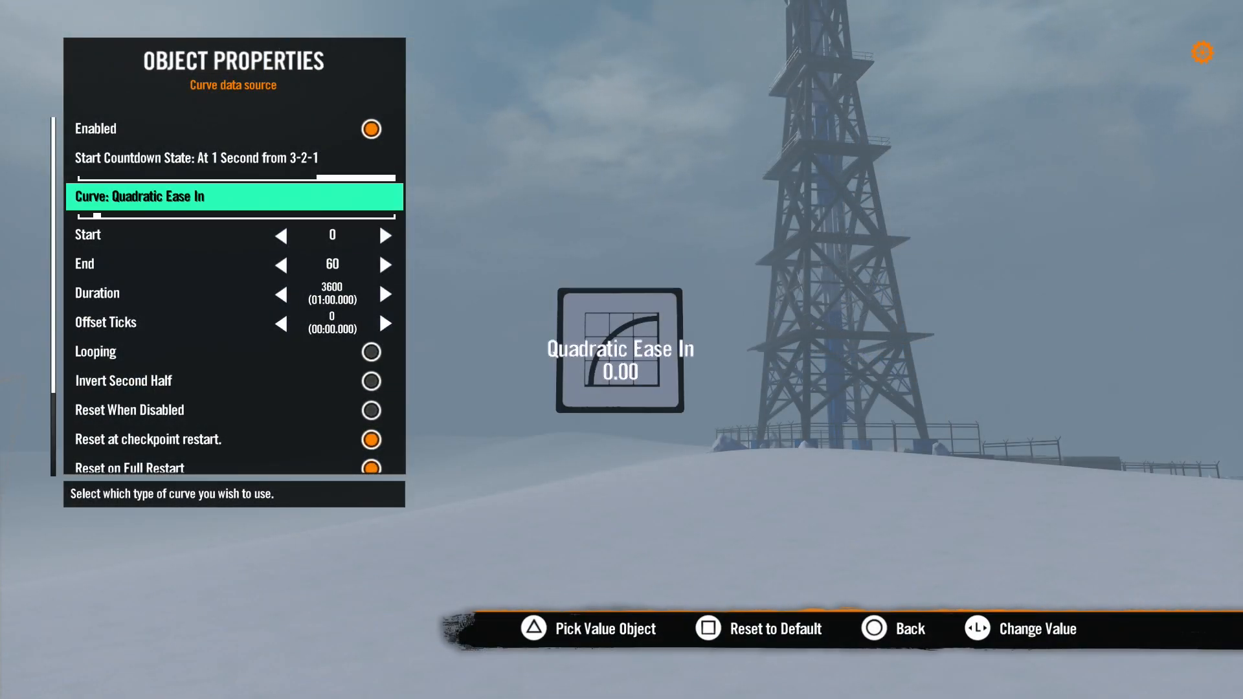
# - Change the curve type to Back Ease Out In, keeping 0 to 60 over one minute
pyautogui.click(383, 195)
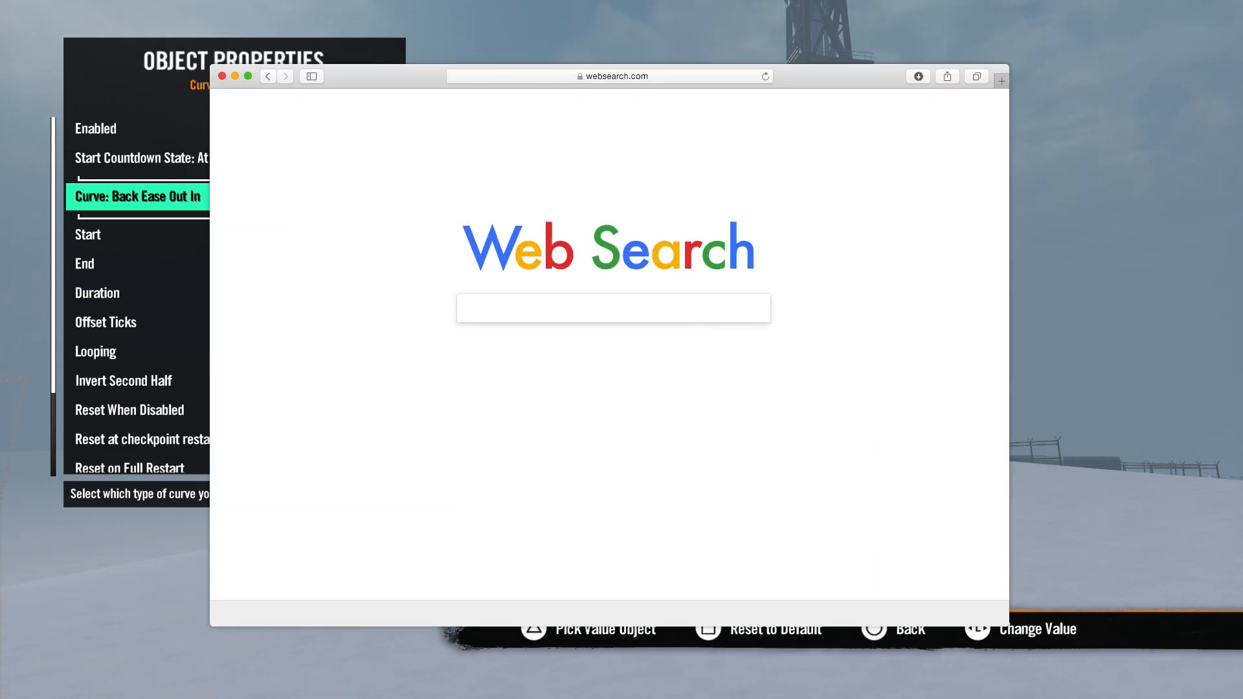
pyautogui.write('tween transition')
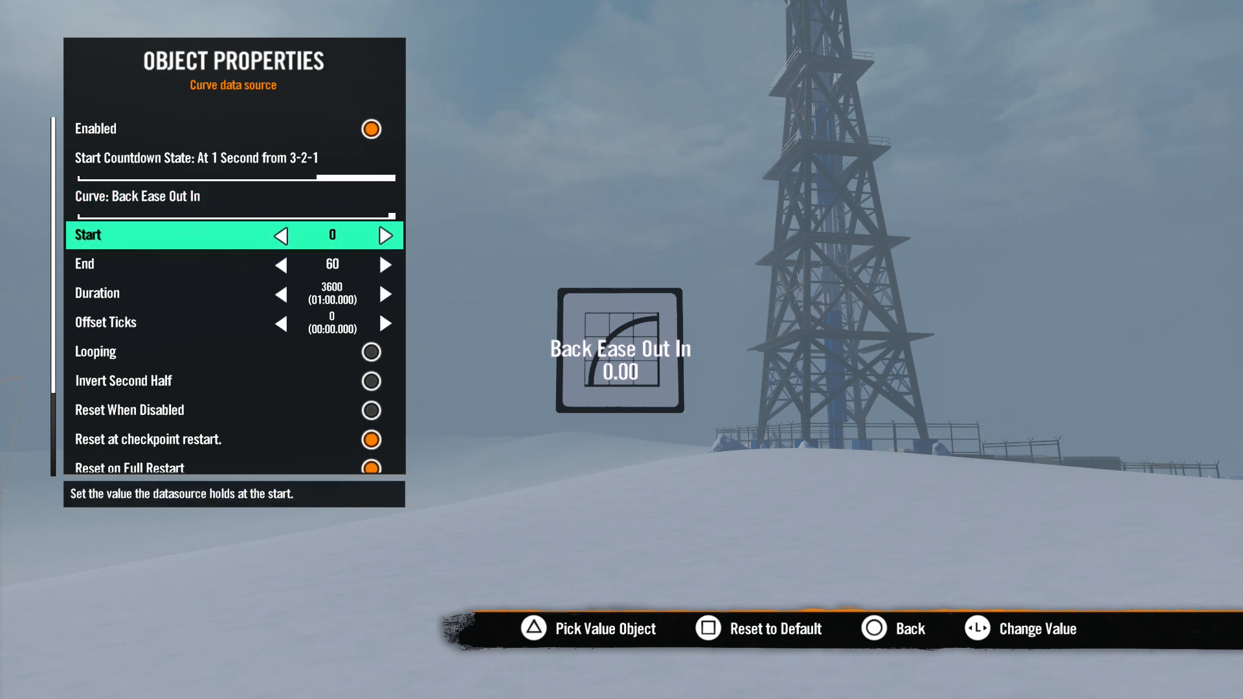
# - Review the curve's offset and looping options and preview the barrel's motion
pyautogui.press('down')
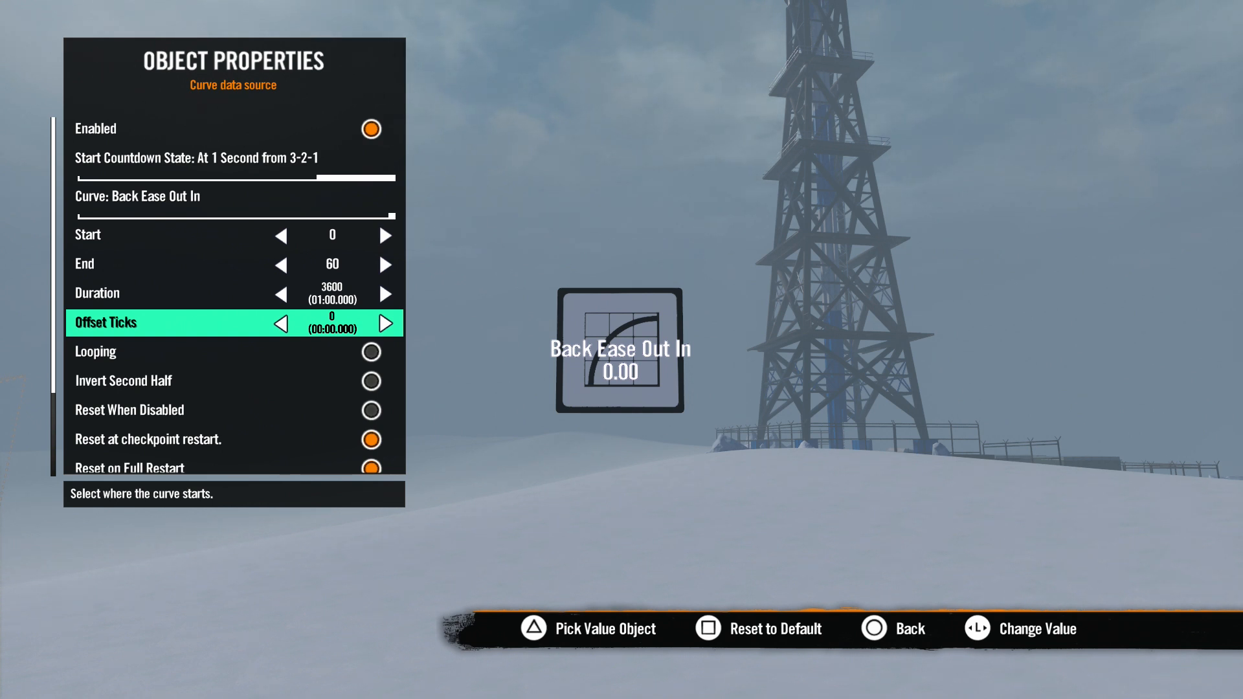
pyautogui.press('down')
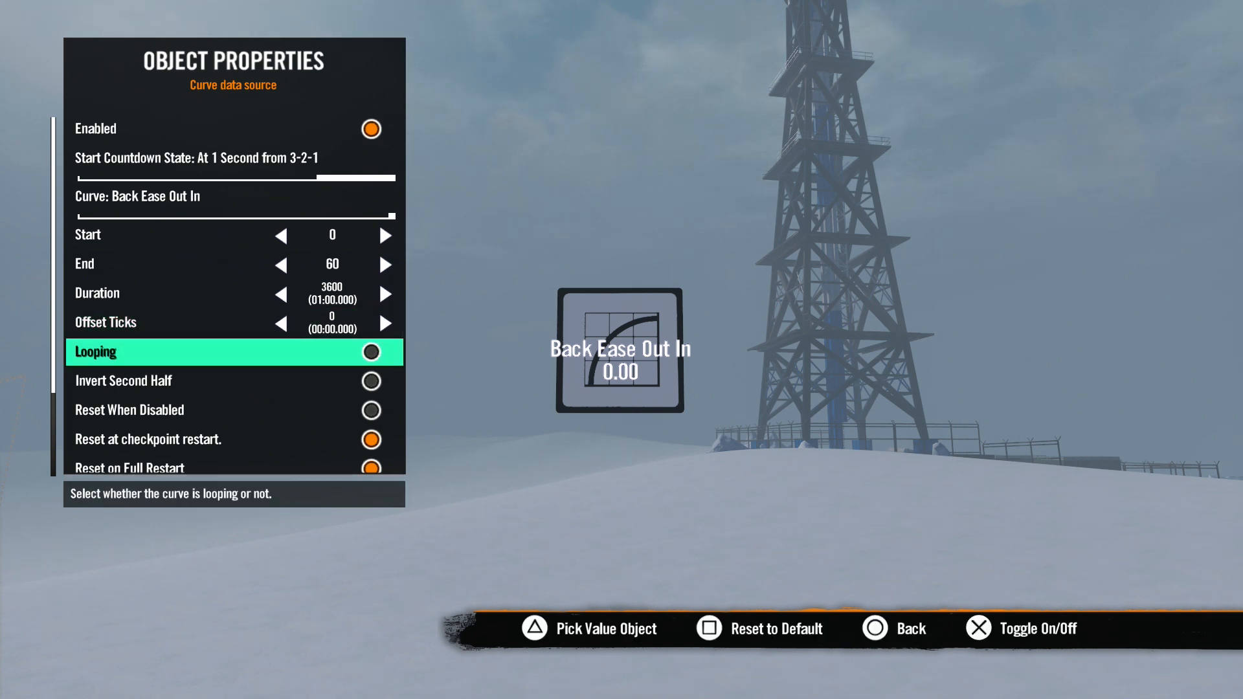
pyautogui.click(371, 352)
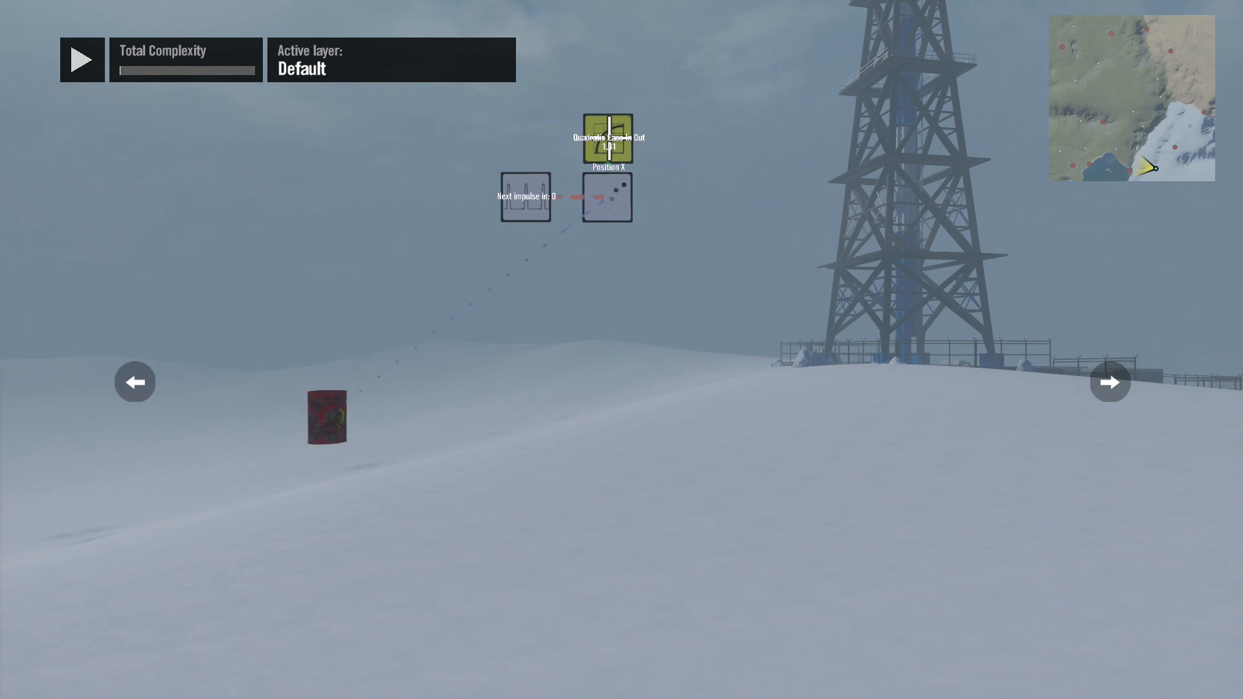
pyautogui.click(80, 58)
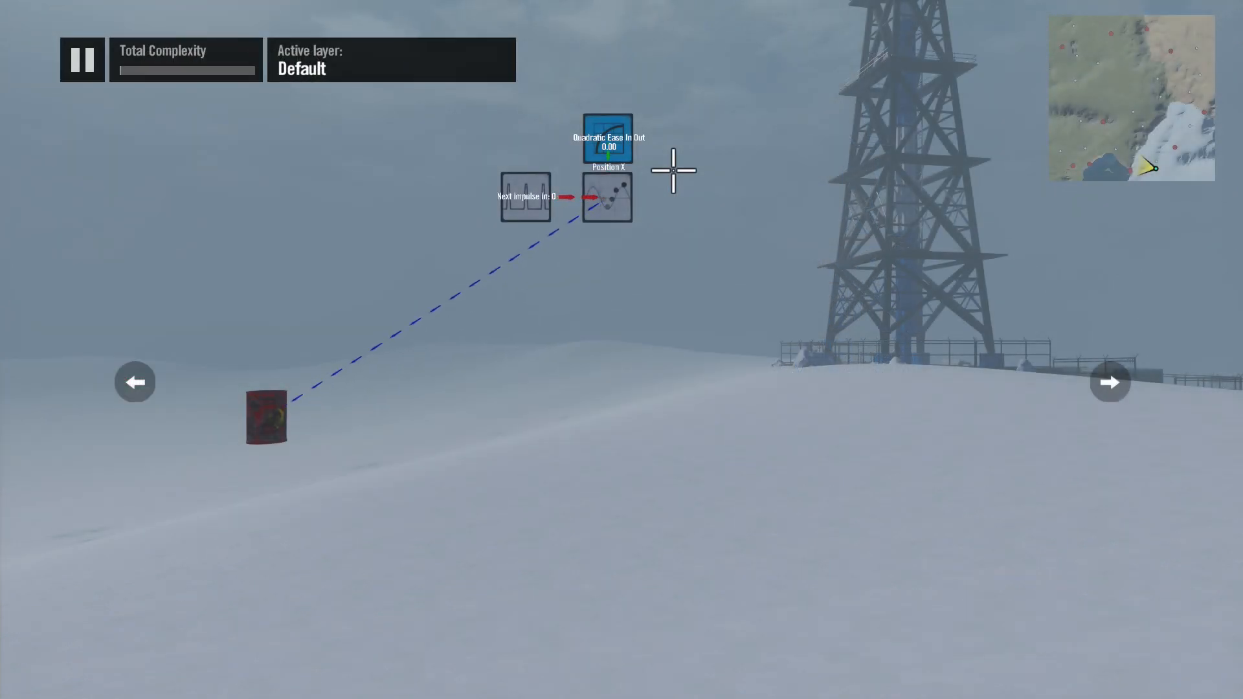
# - Open the Driving Line Position node's properties reading the Z component
pyautogui.click(82, 60)
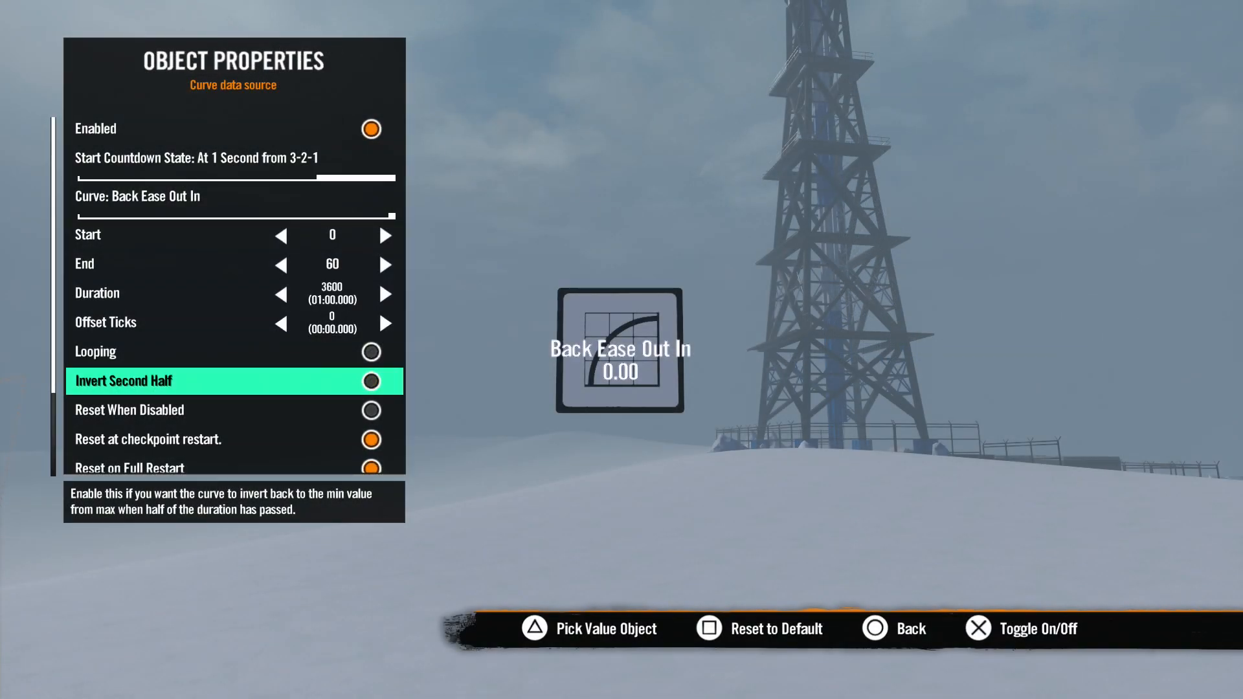
pyautogui.press('down')
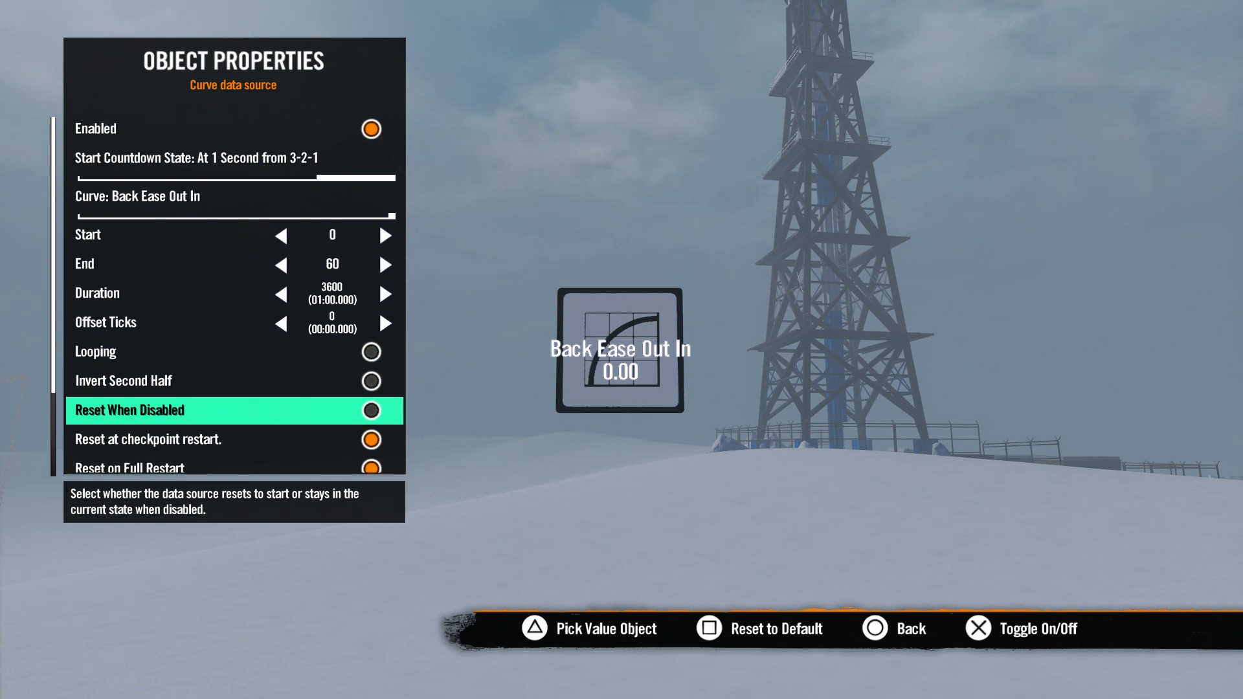
pyautogui.press('down')
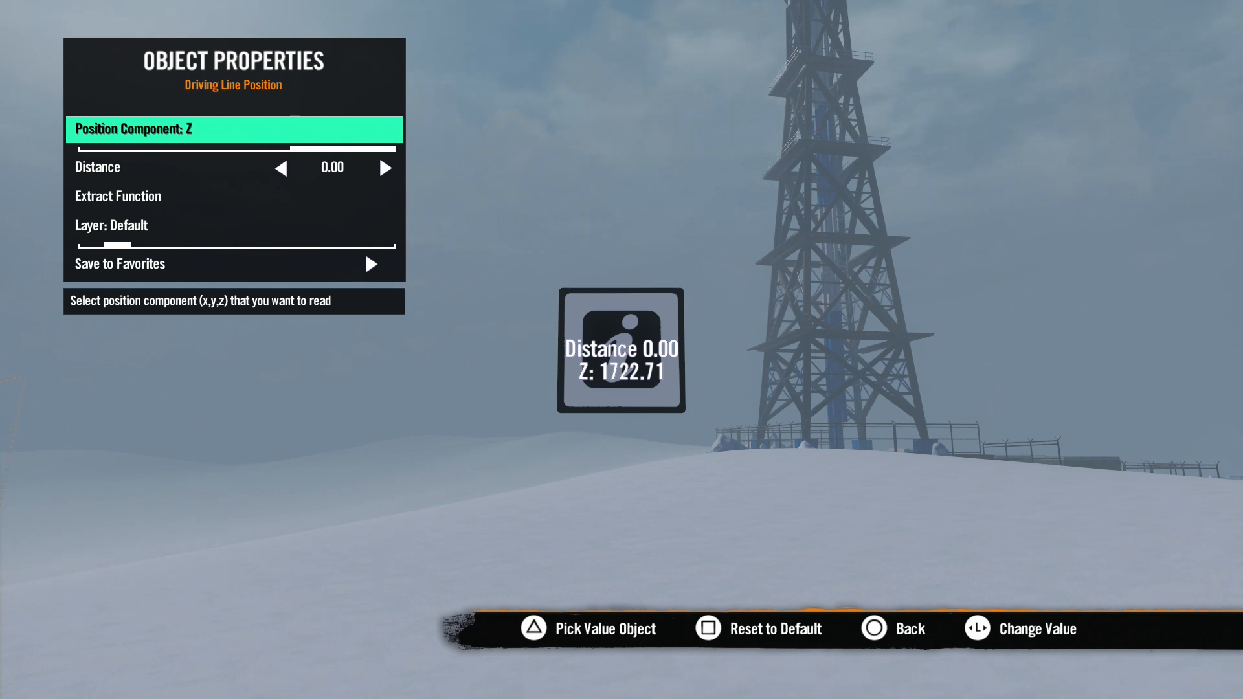
# - Set the driving line sampling Distance to 70.00, then open the game variable source's properties
pyautogui.press('Down')
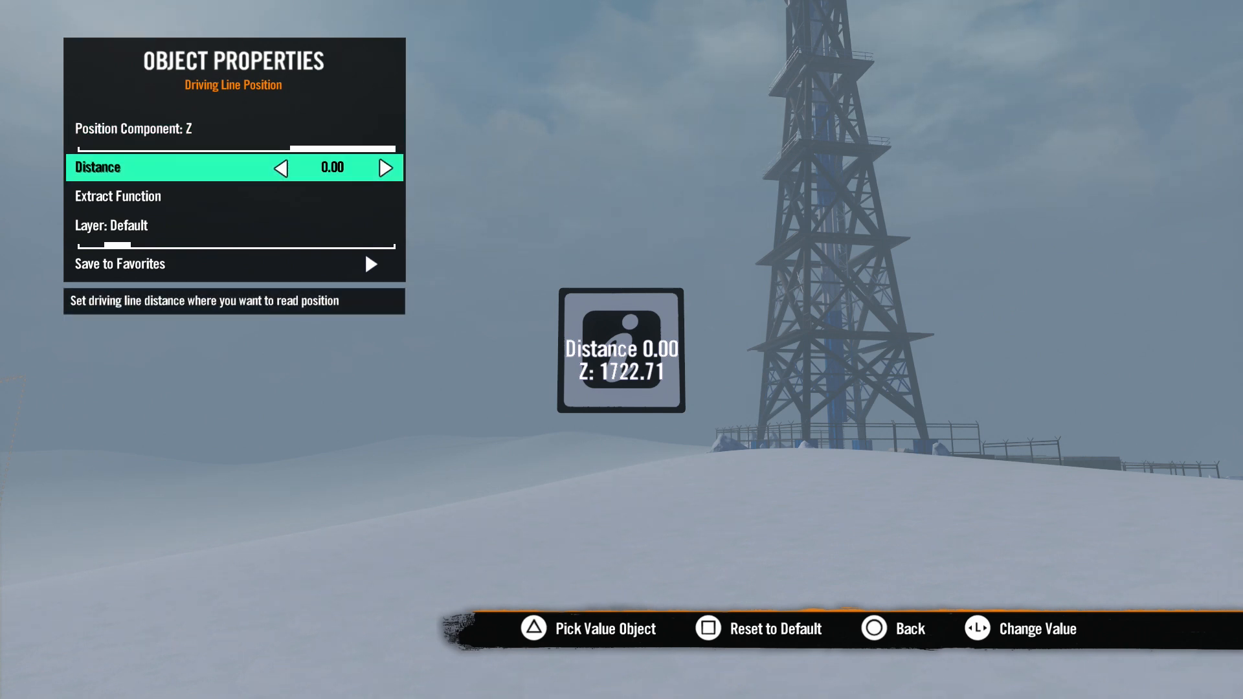
pyautogui.click(386, 167)
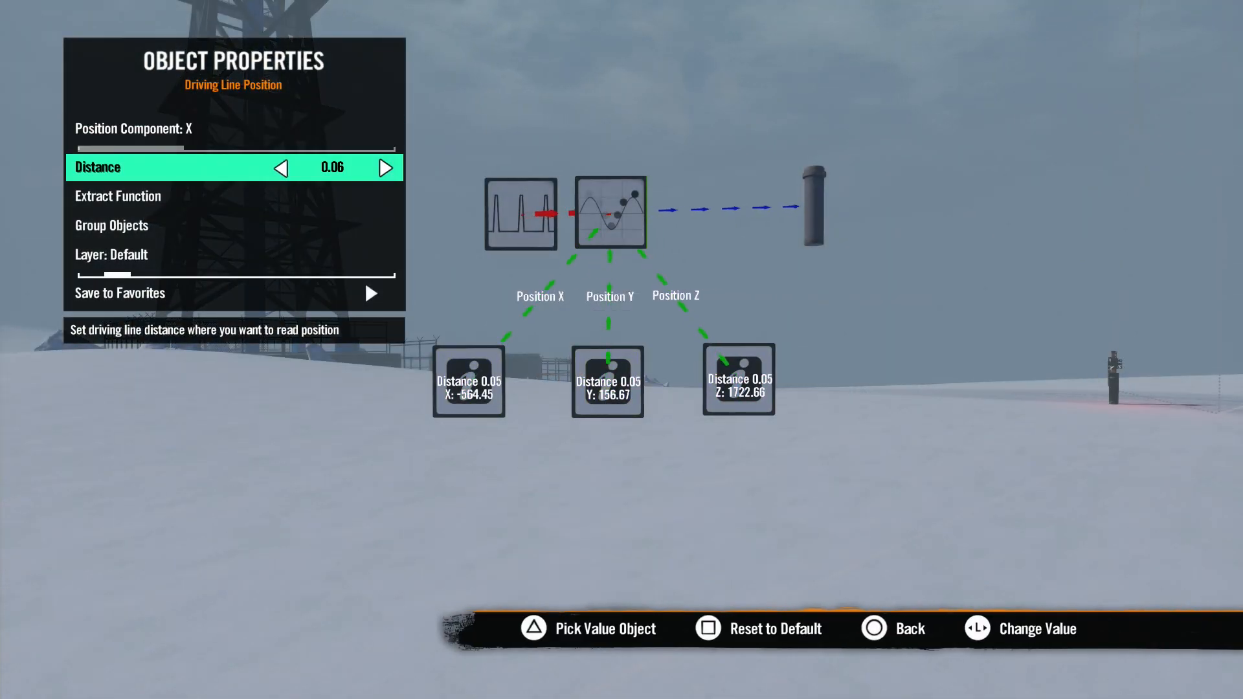
pyautogui.click(386, 167)
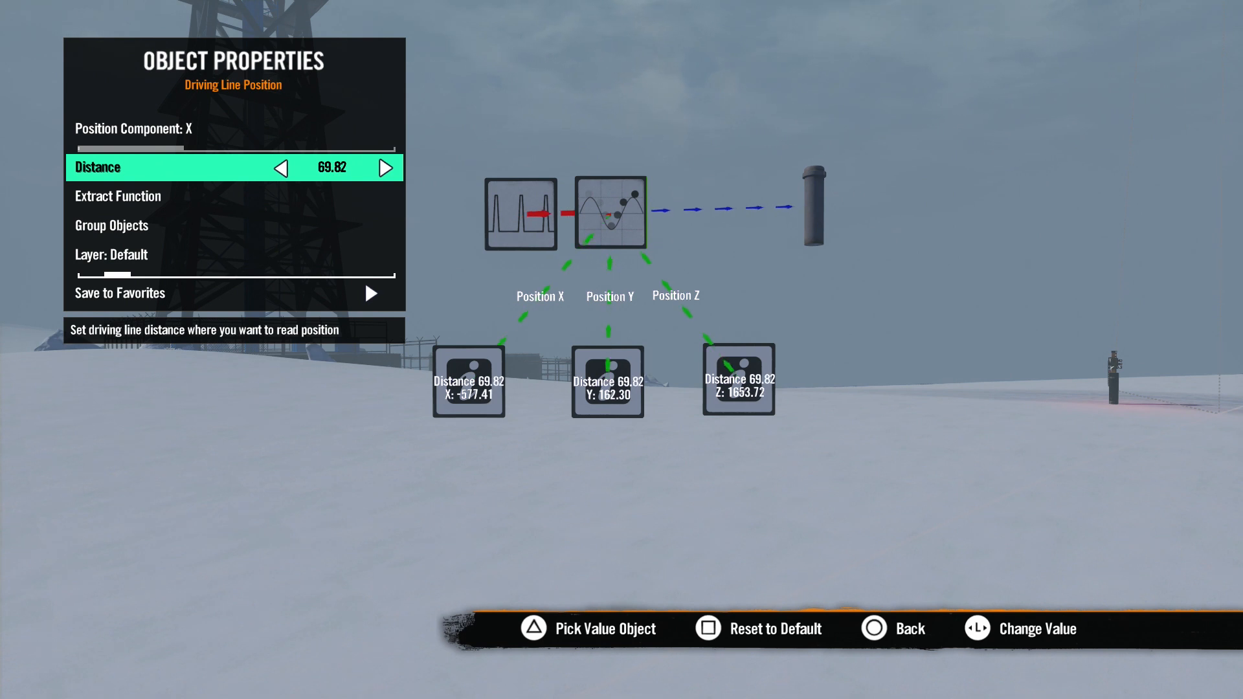
pyautogui.click(385, 167)
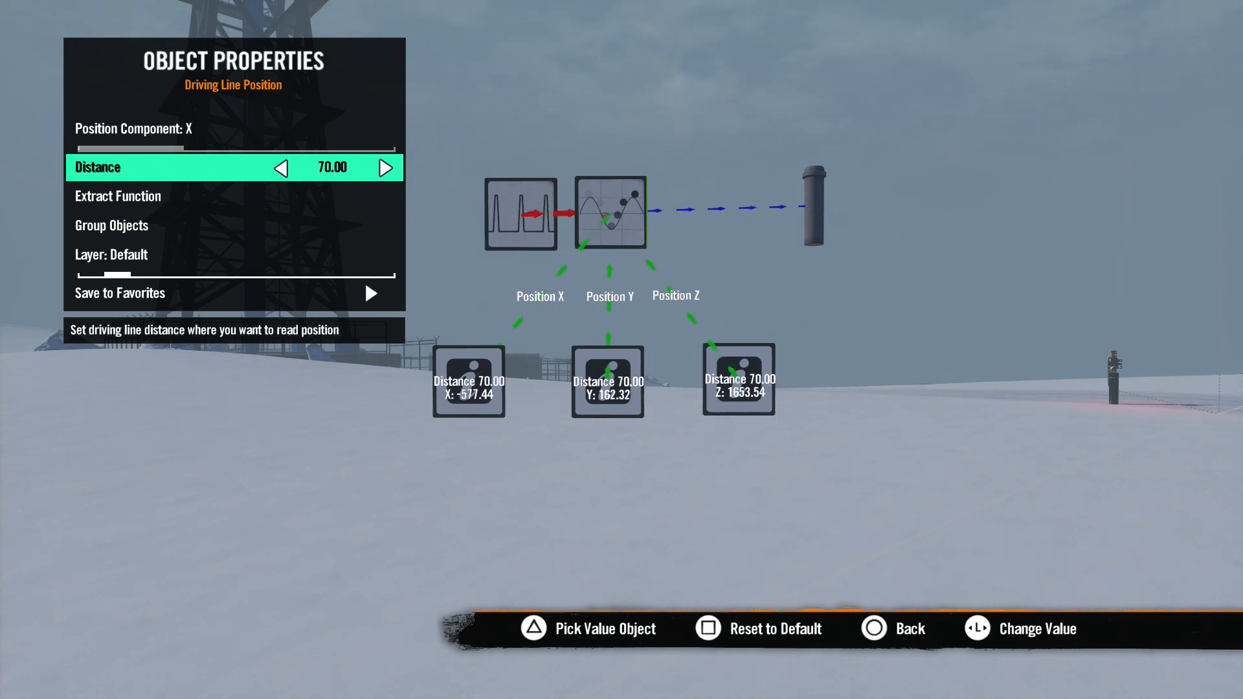
pyautogui.press('Escape')
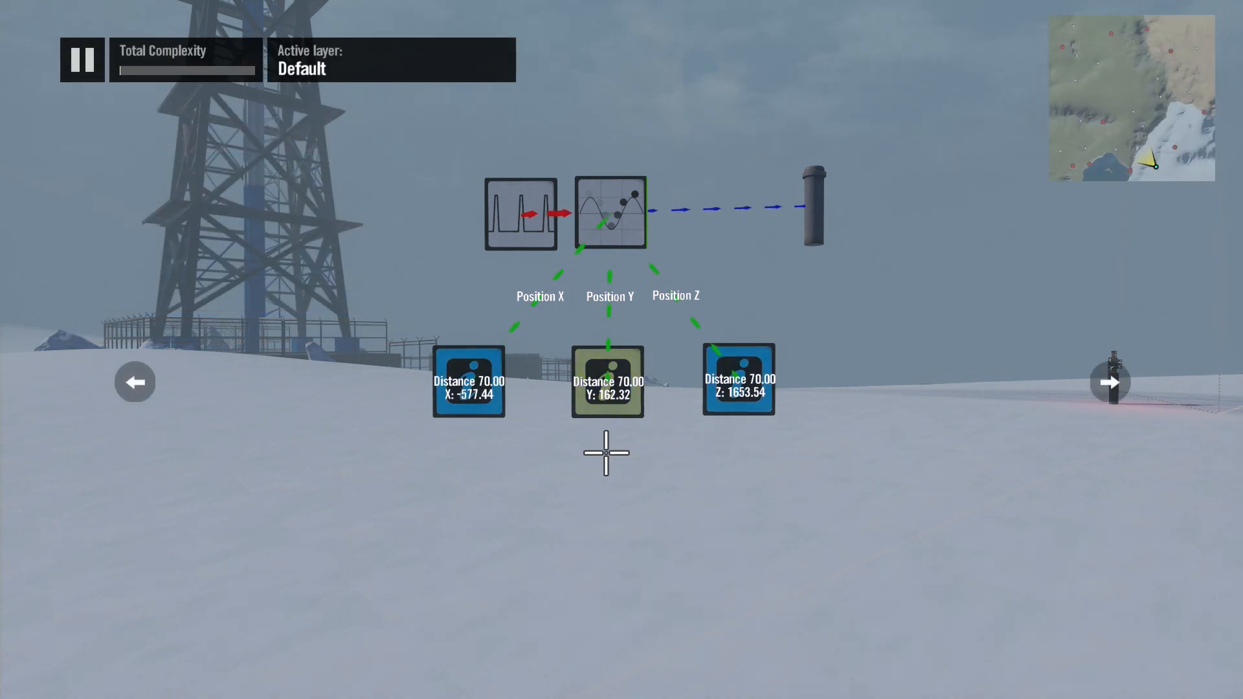
pyautogui.click(81, 60)
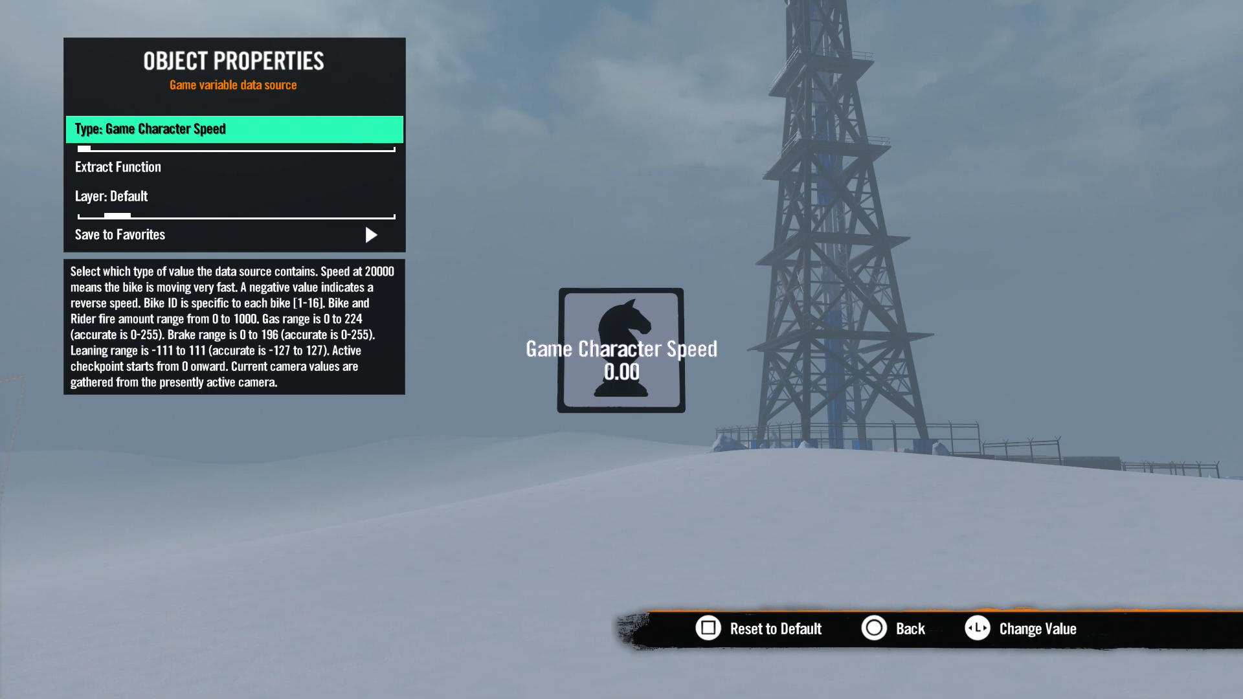
# - Cycle the game variable Type to Accurate Right Stick Vertical Value on the Main controller
pyautogui.press('Right')
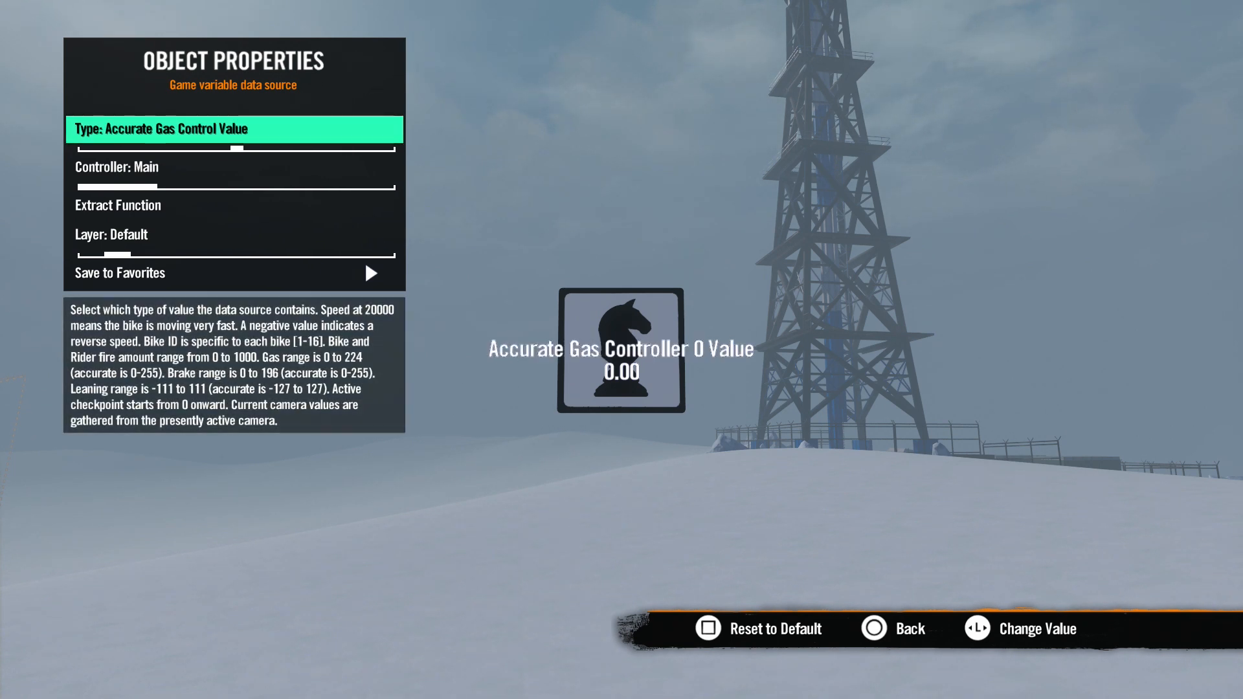
pyautogui.click(974, 628)
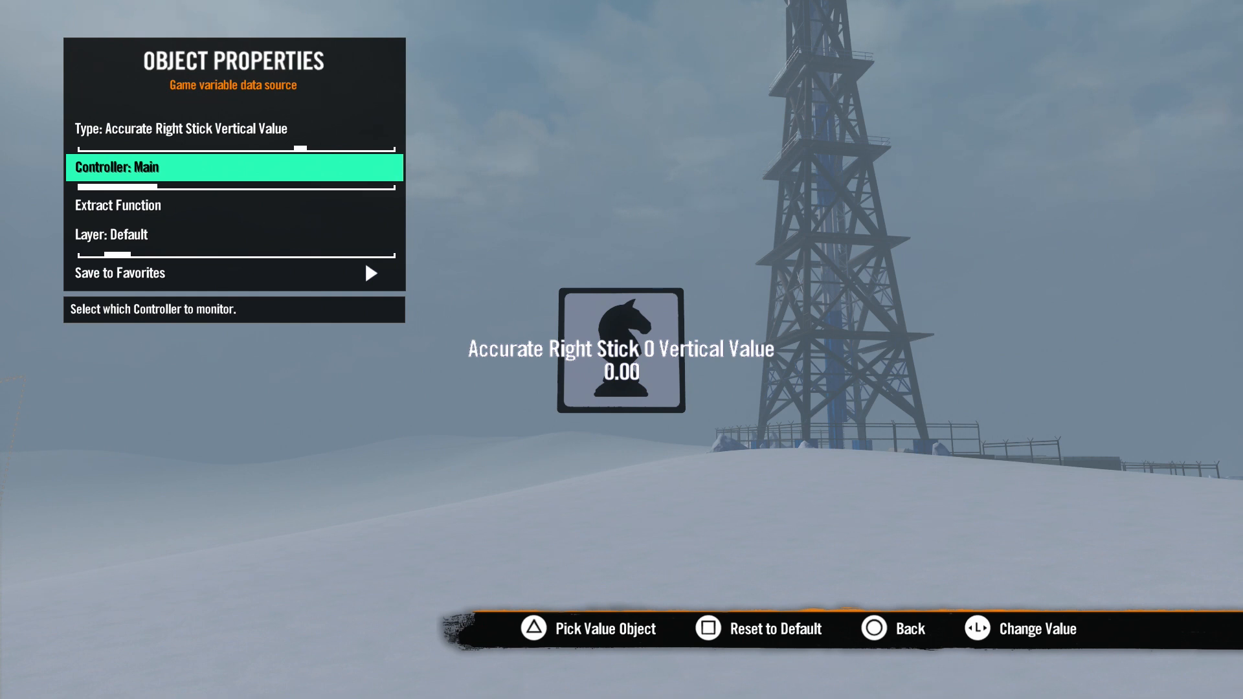
pyautogui.press('Right')
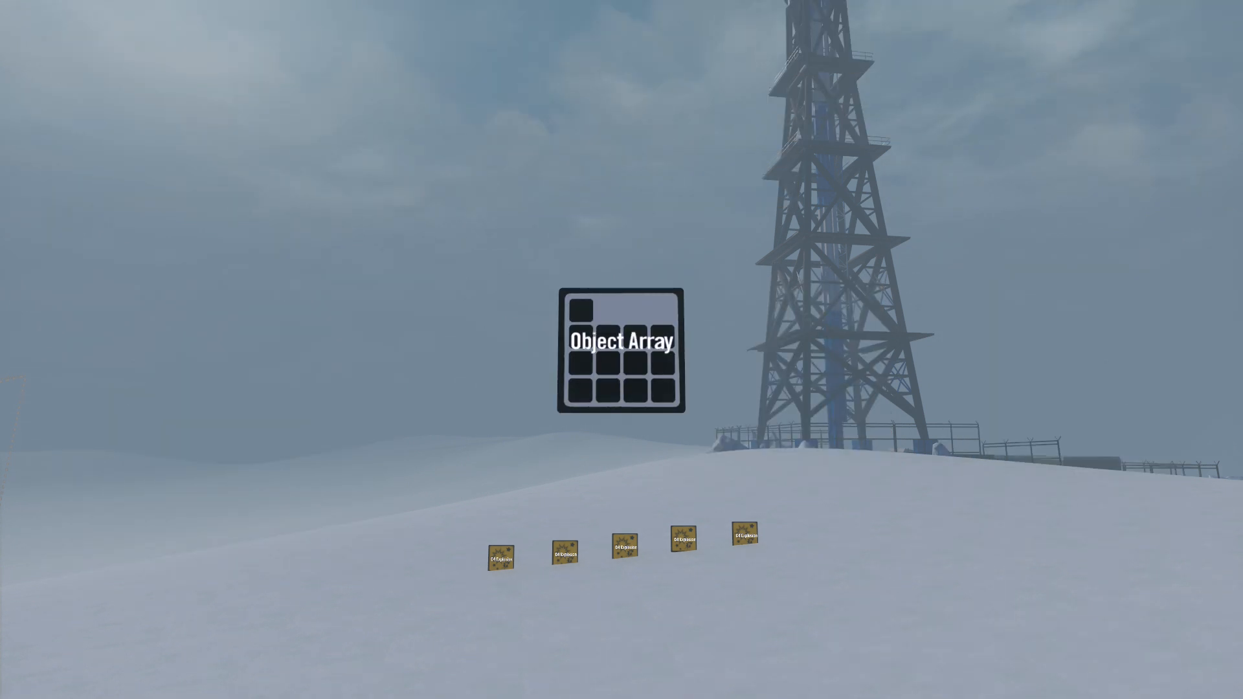
# - Add the last small object so the Object Array targets all five
pyautogui.click(620, 352)
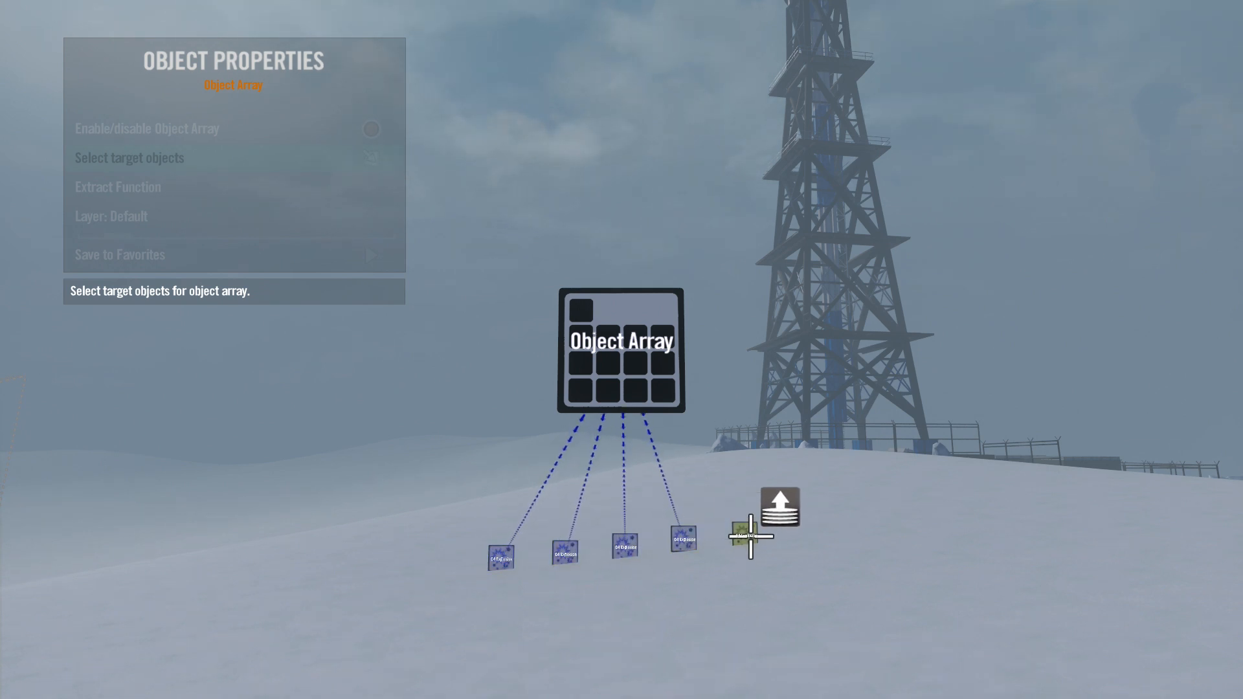
pyautogui.click(746, 534)
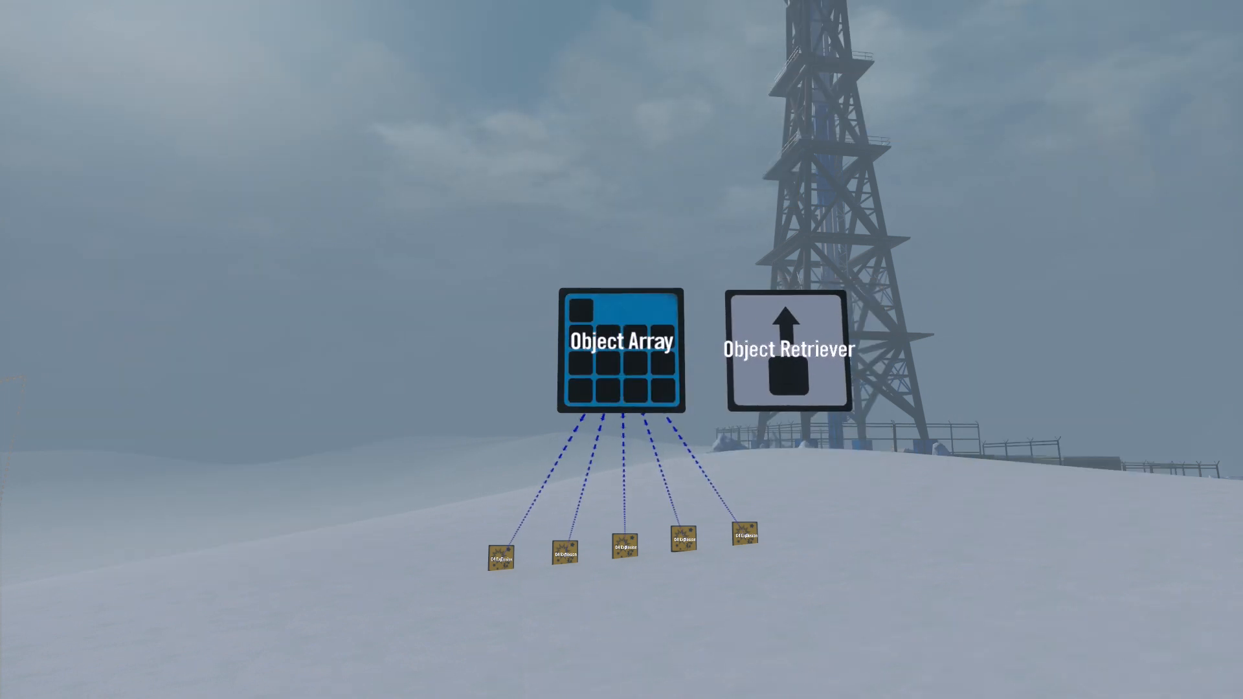
# - Point the Object Retriever at the array entry and link the wall's hit trigger to the event
pyautogui.click(788, 348)
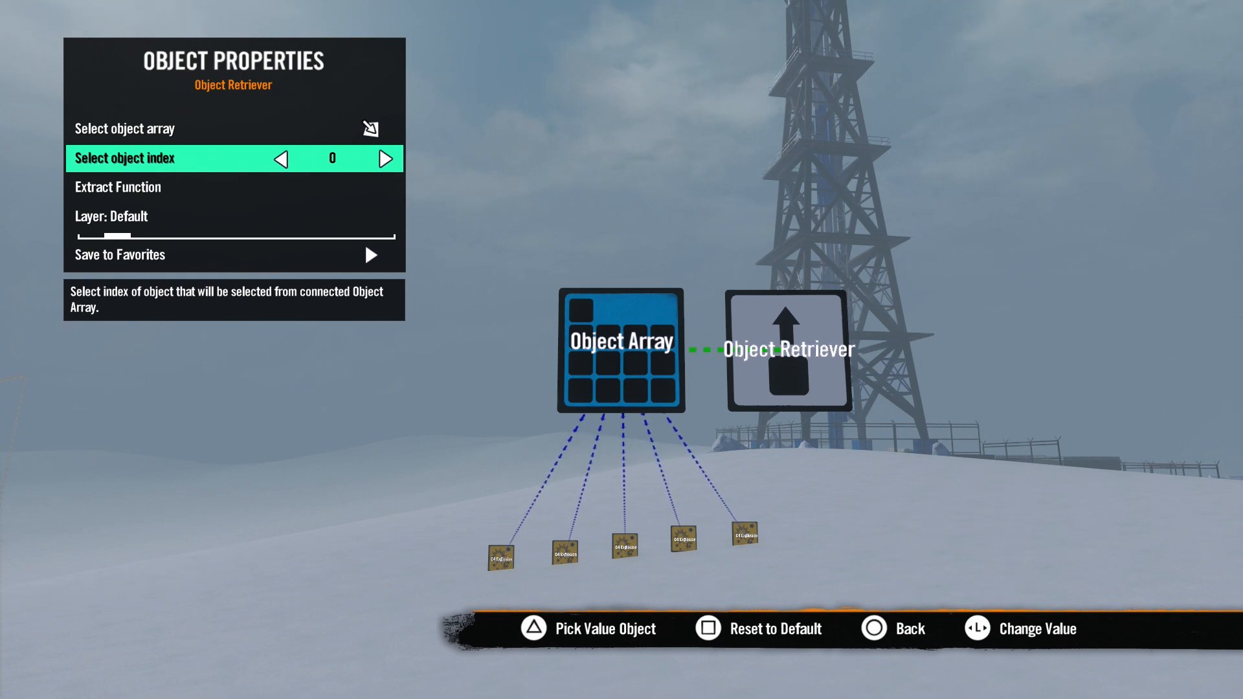
pyautogui.click(385, 158)
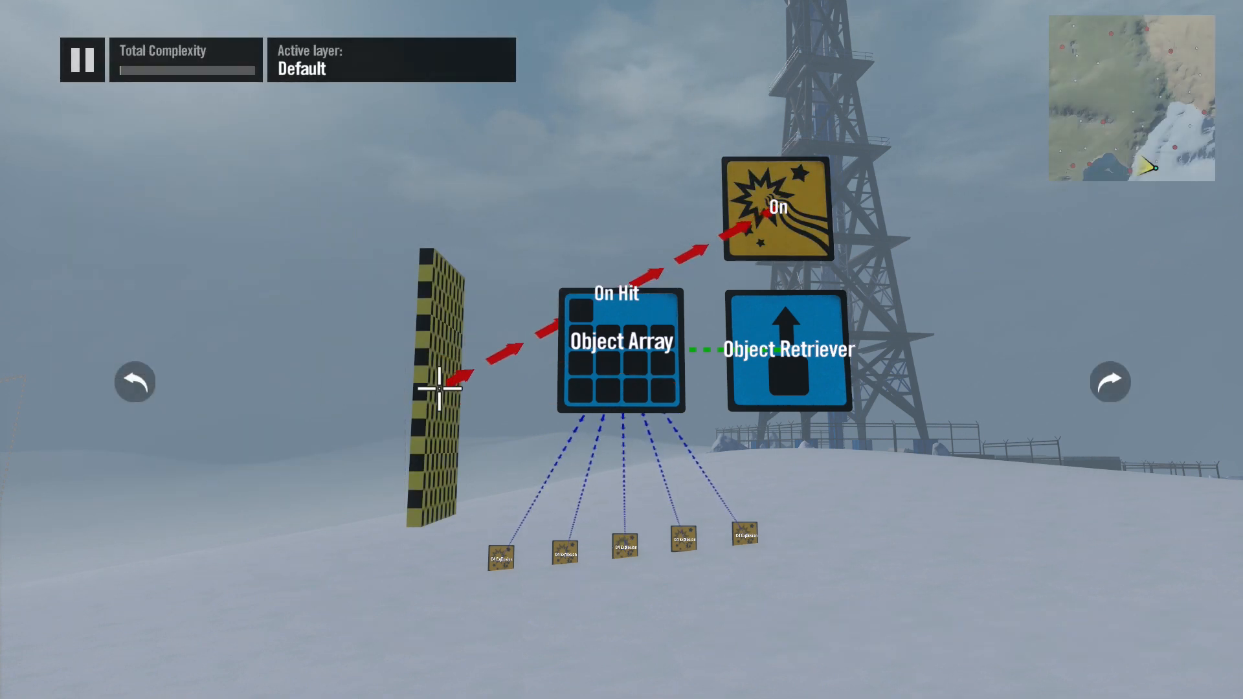
pyautogui.click(778, 207)
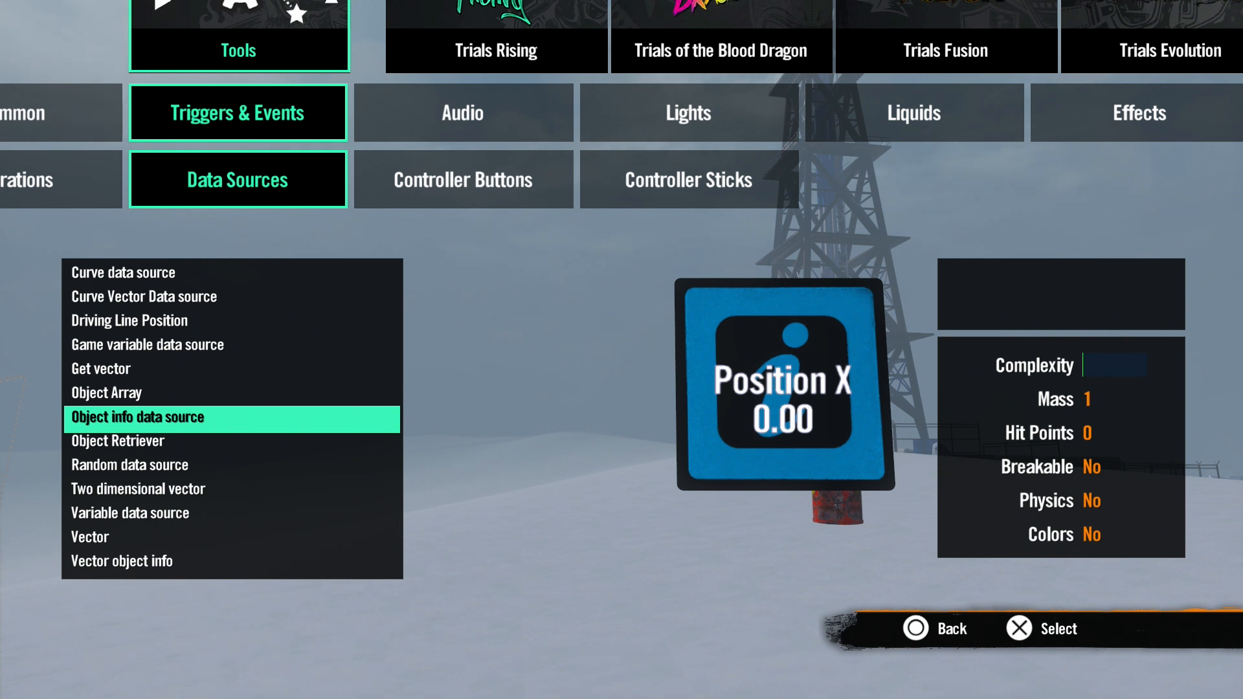
# - Place an Object info data source from the Data Sources catalog targeting the barrel
pyautogui.click(232, 417)
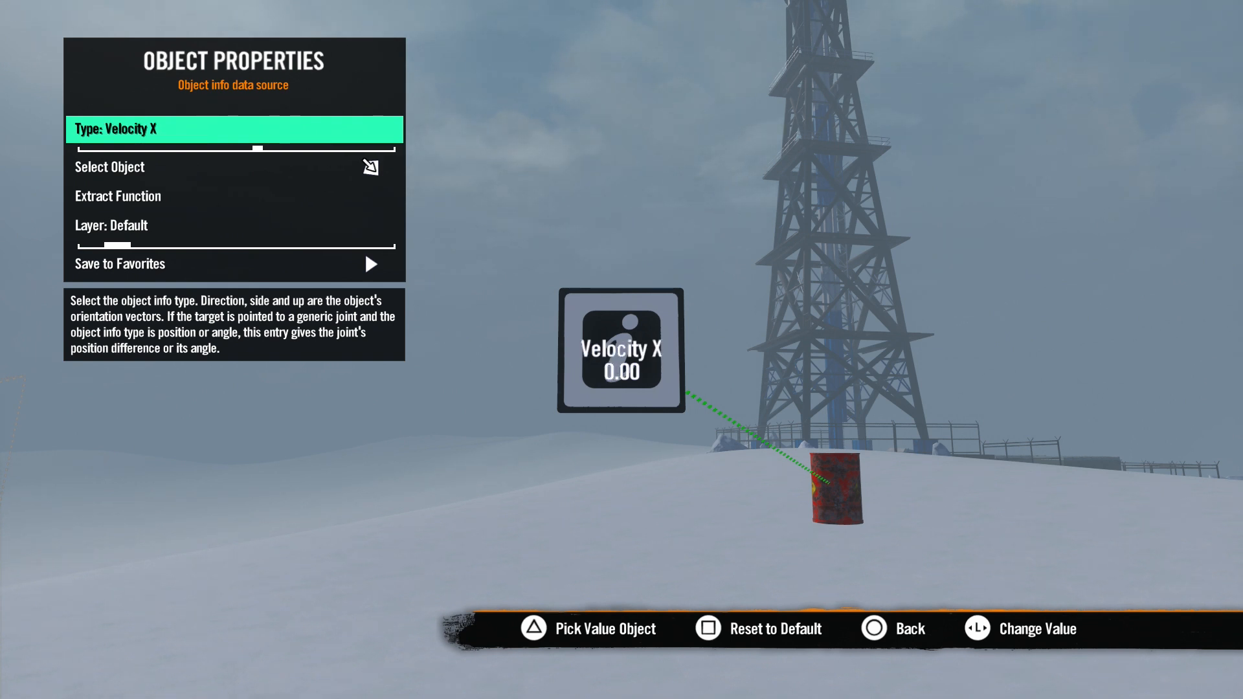
# - Cycle the info Type from Velocity X through Angular Velocity Z to Driving line position
pyautogui.press('Right')
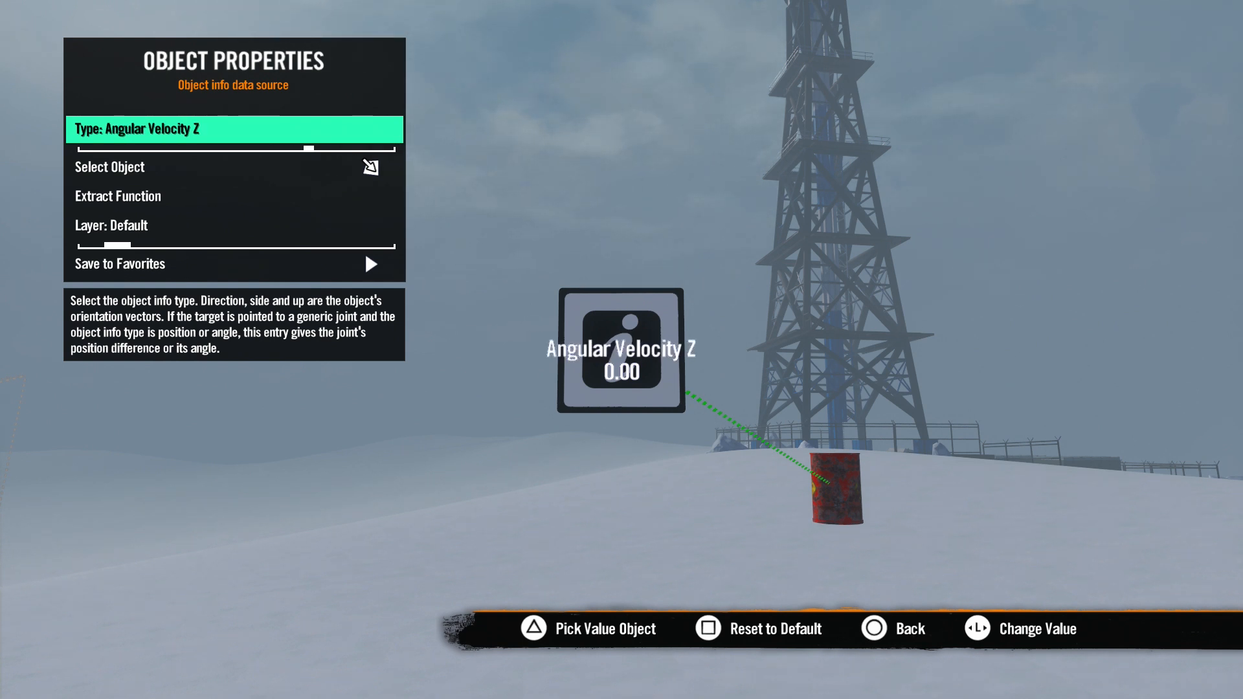
pyautogui.click(976, 627)
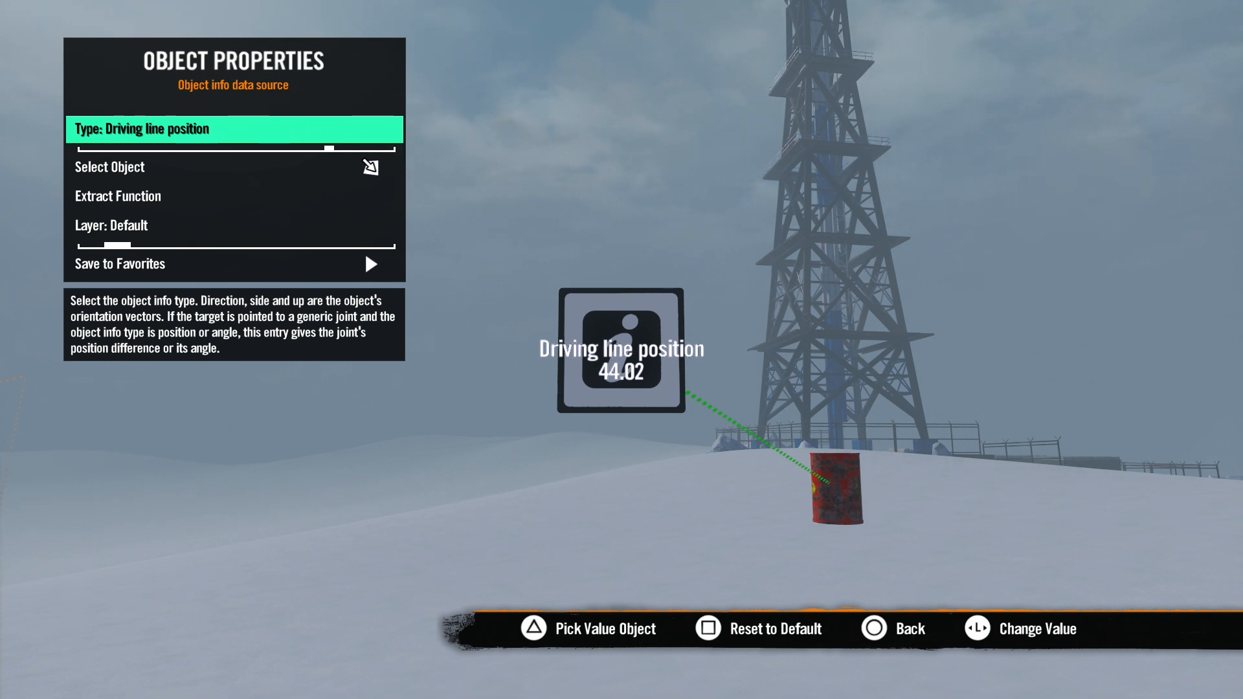
pyautogui.click(975, 629)
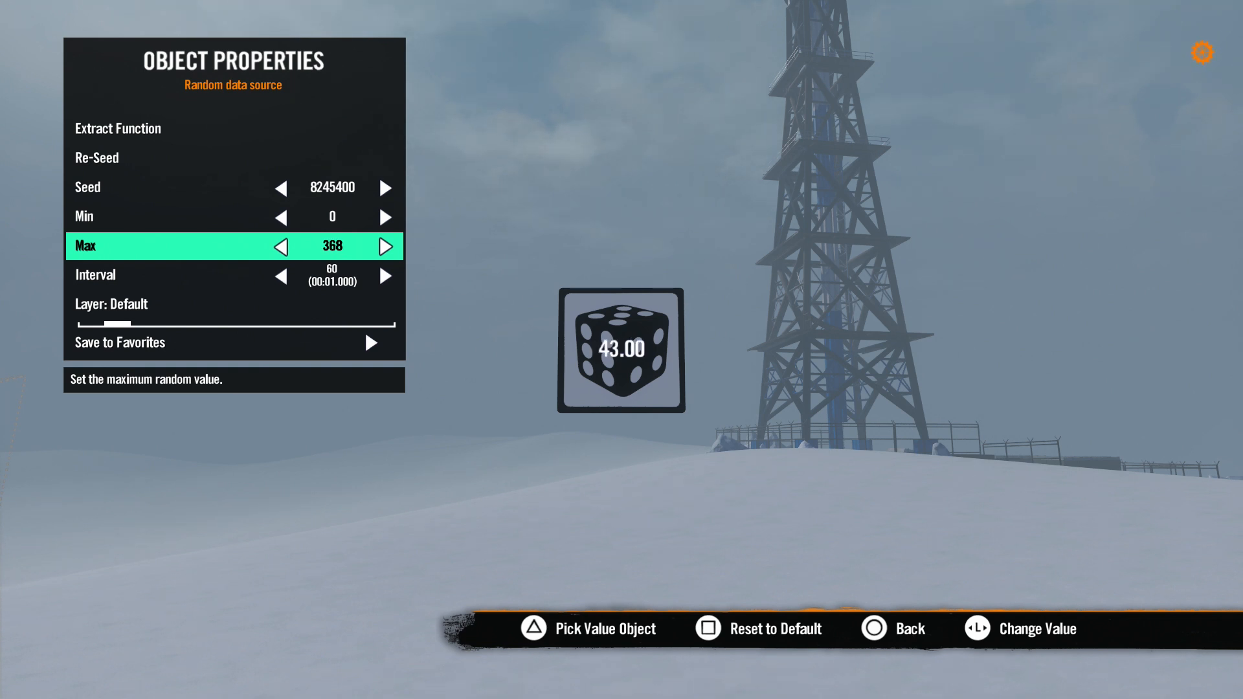
# - Set the Random source's Interval to 30 ticks, Re-Seed it and nudge the Seed value up
pyautogui.press('Down')
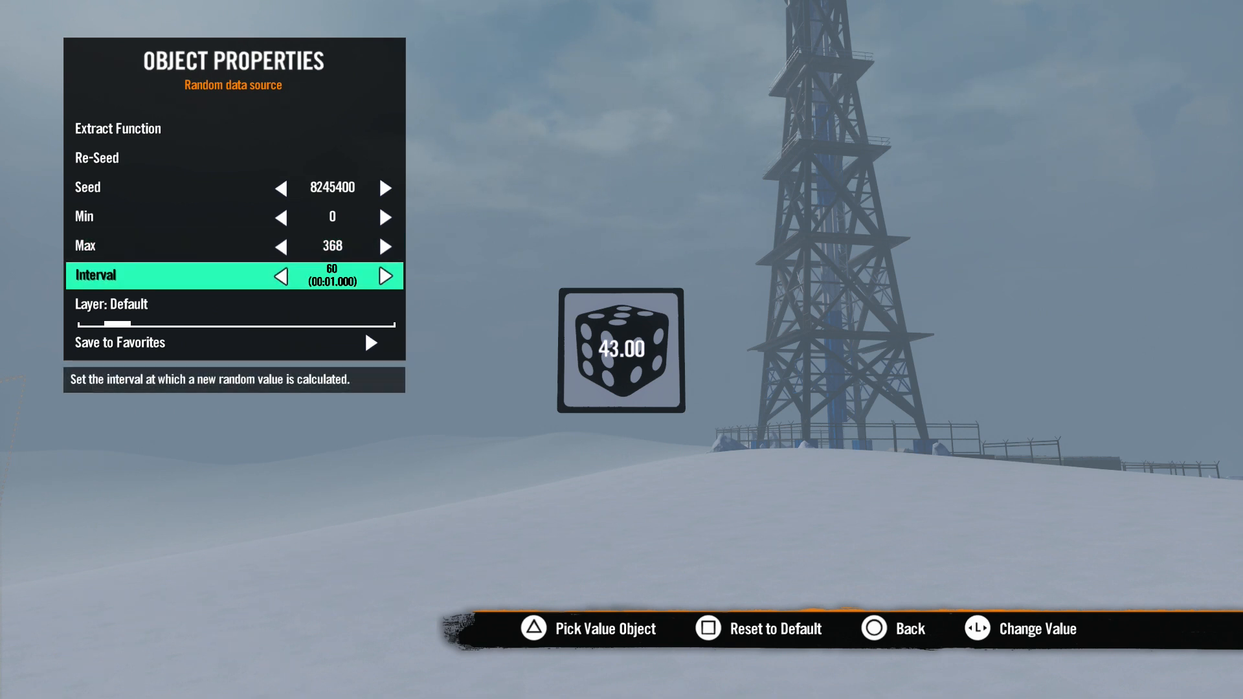
pyautogui.click(282, 274)
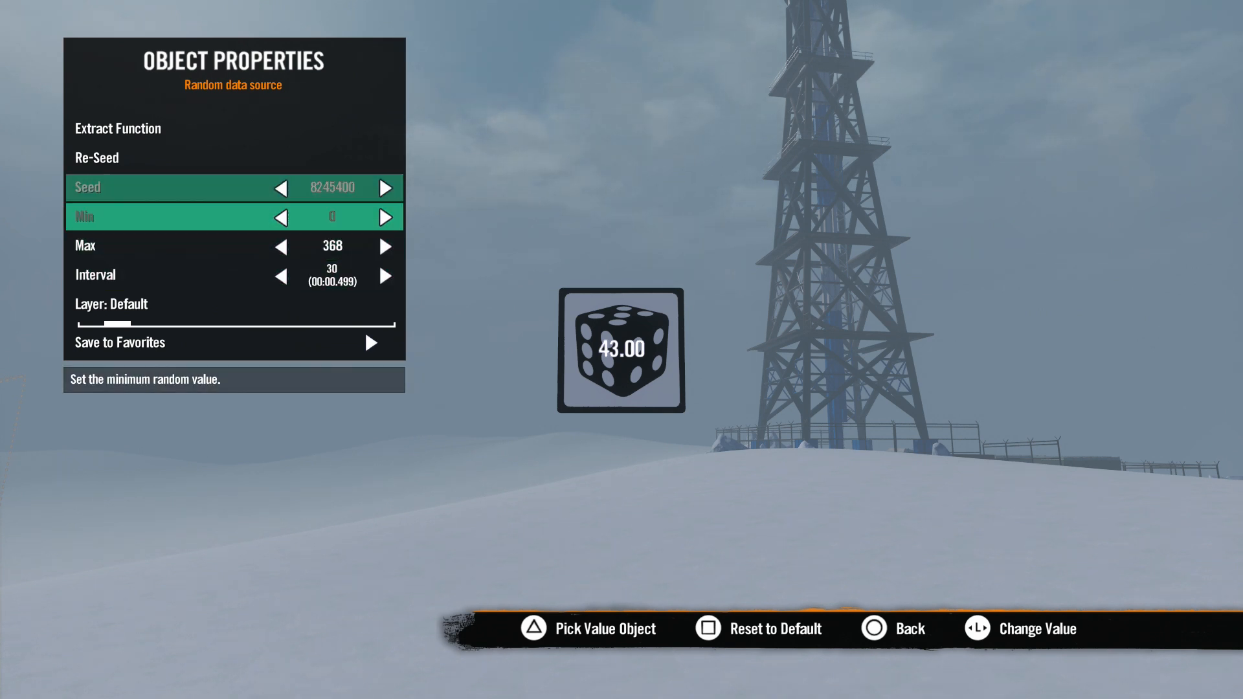
pyautogui.press('Up')
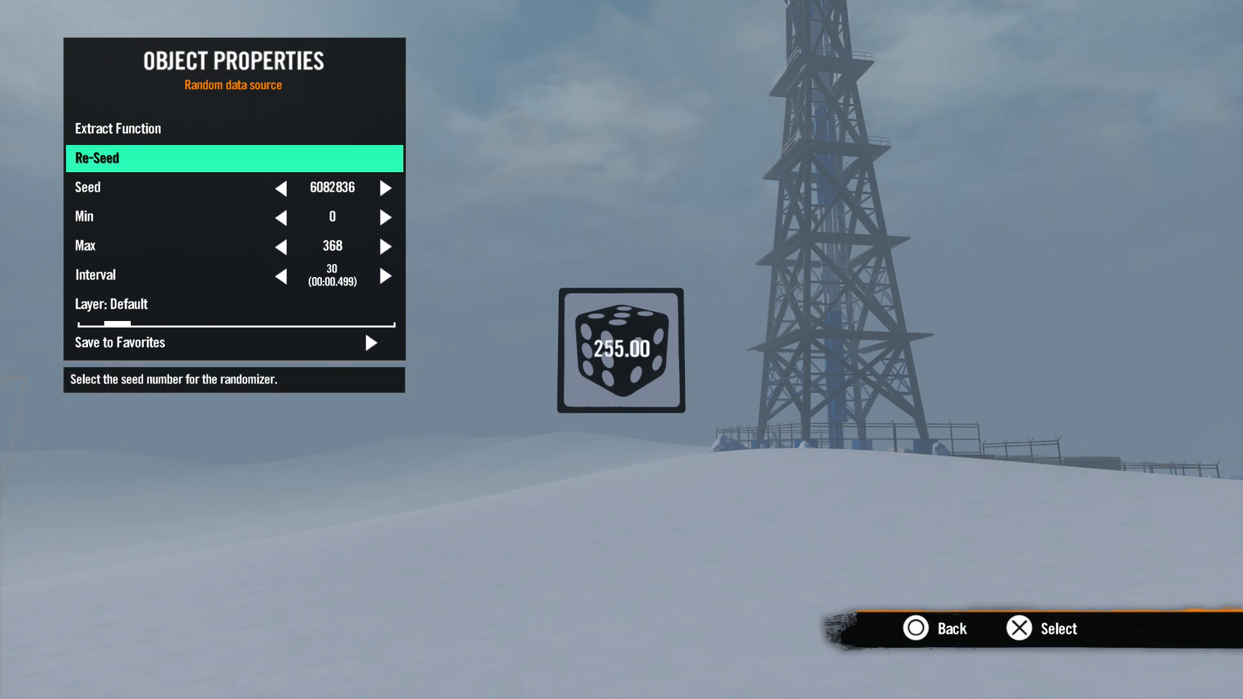
pyautogui.press('down')
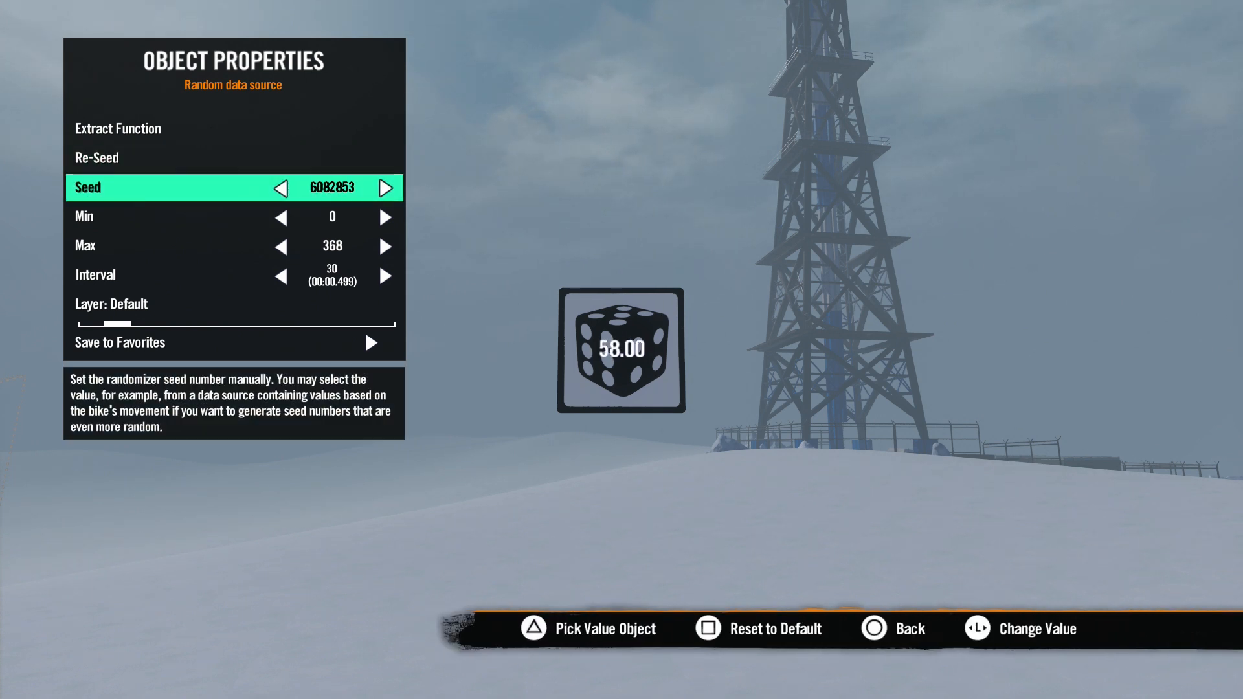
pyautogui.click(386, 189)
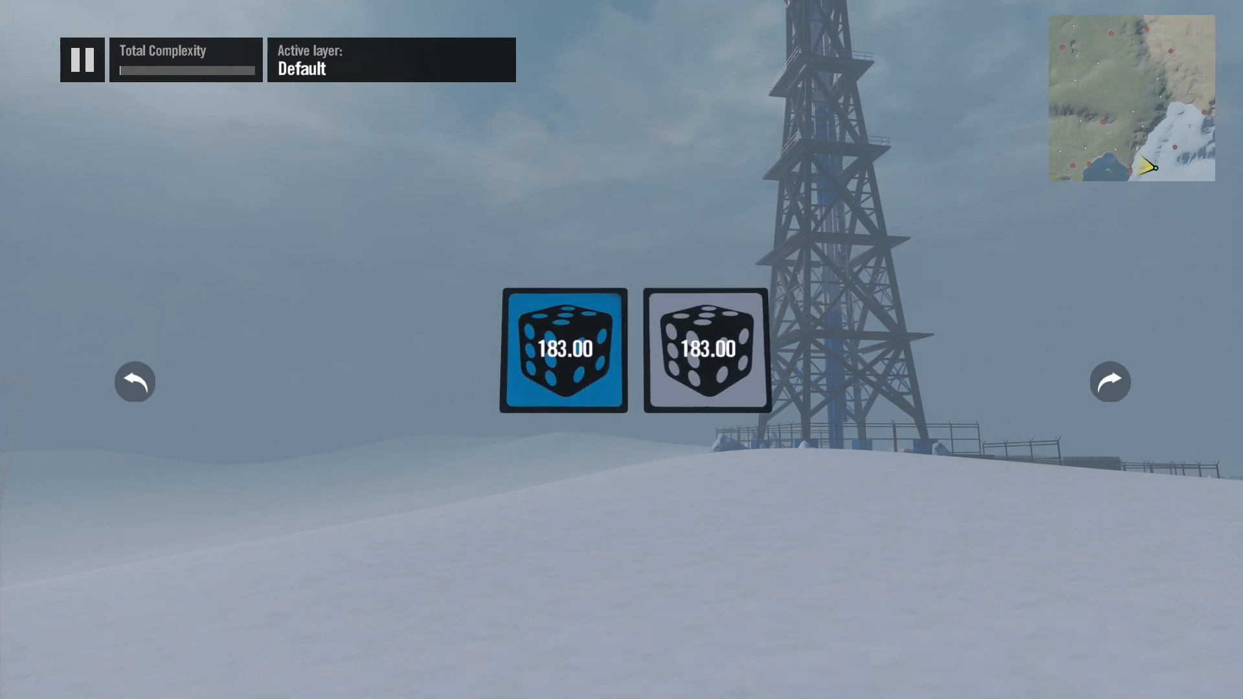
# - Select both duplicated dice data sources, each reading 183.00
pyautogui.click(704, 351)
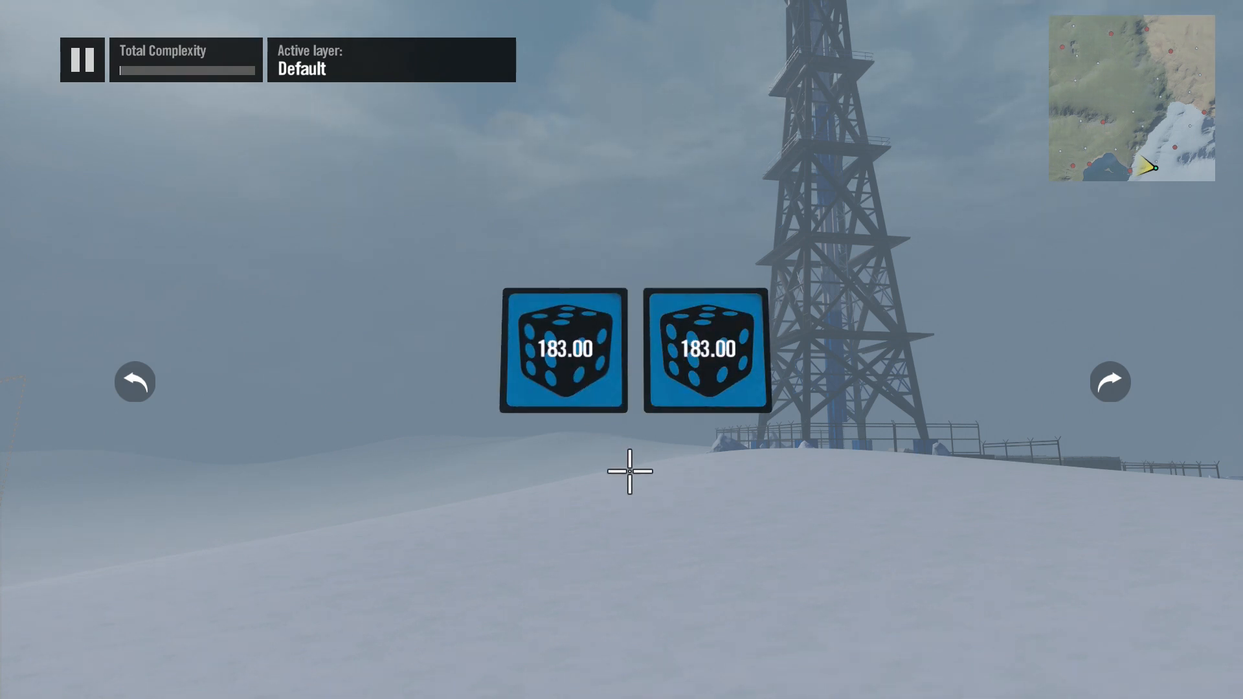
pyautogui.click(80, 60)
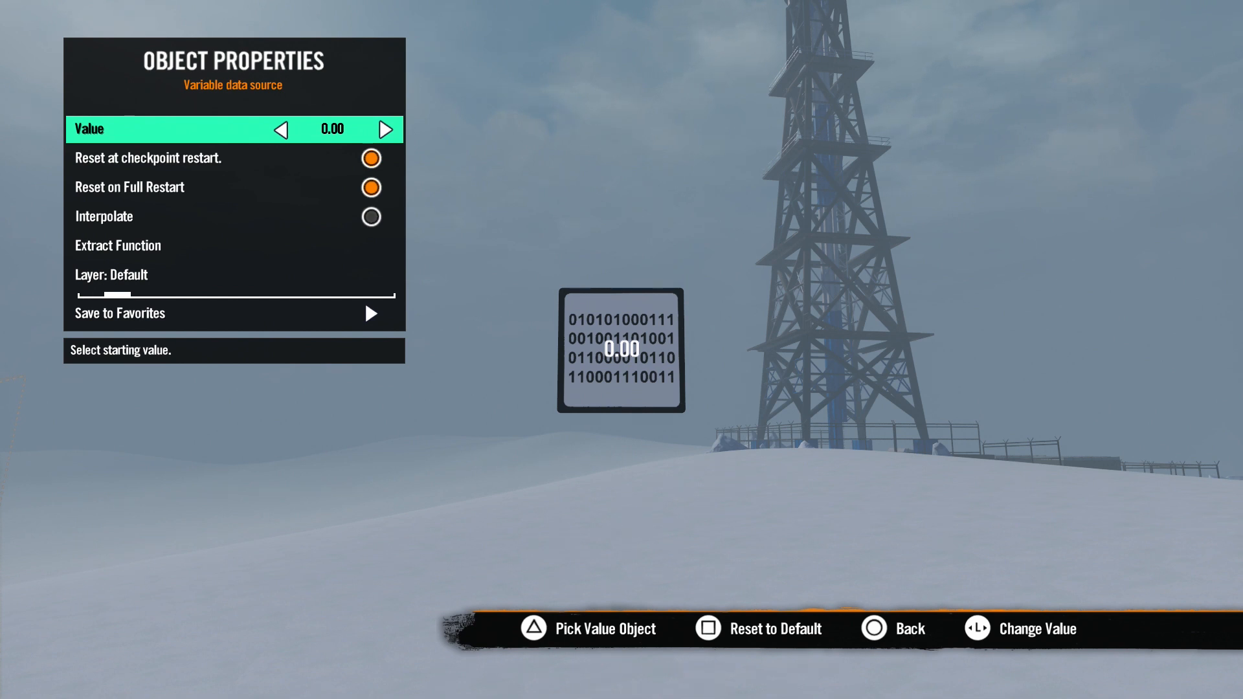
# - Nudge the variable's start value up and back to 0.00, re-enable checkpoint reset, and turn on interpolation
pyautogui.click(386, 128)
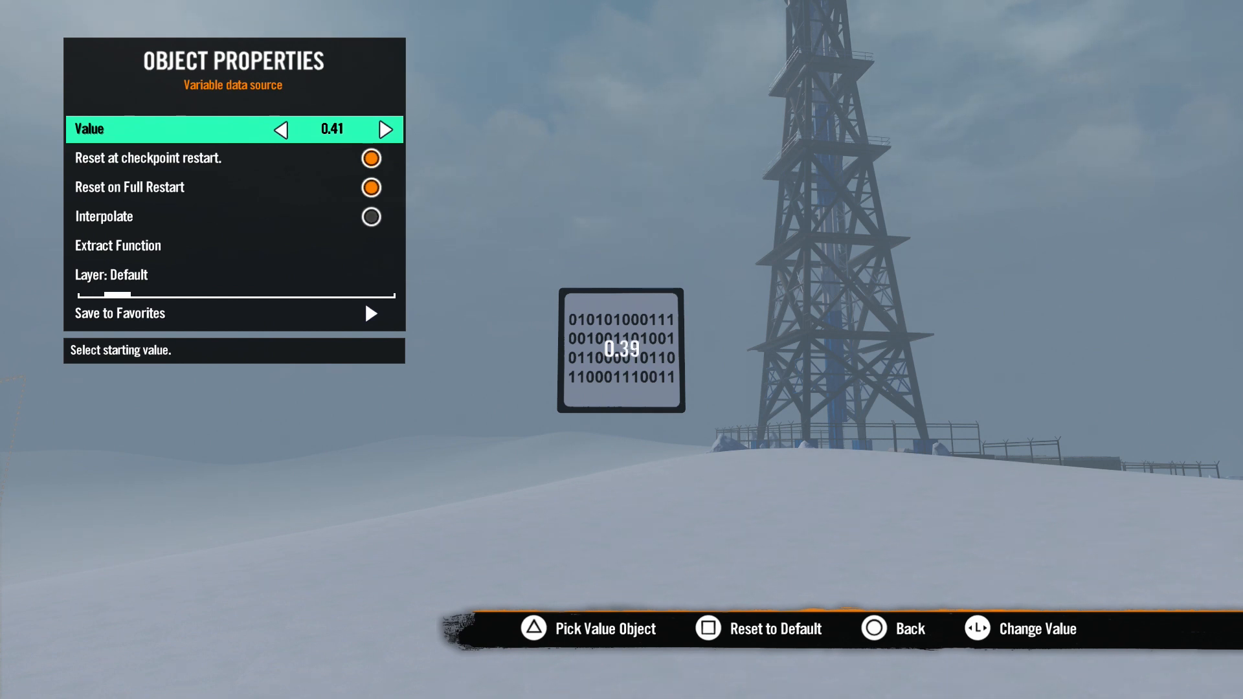
pyautogui.click(386, 129)
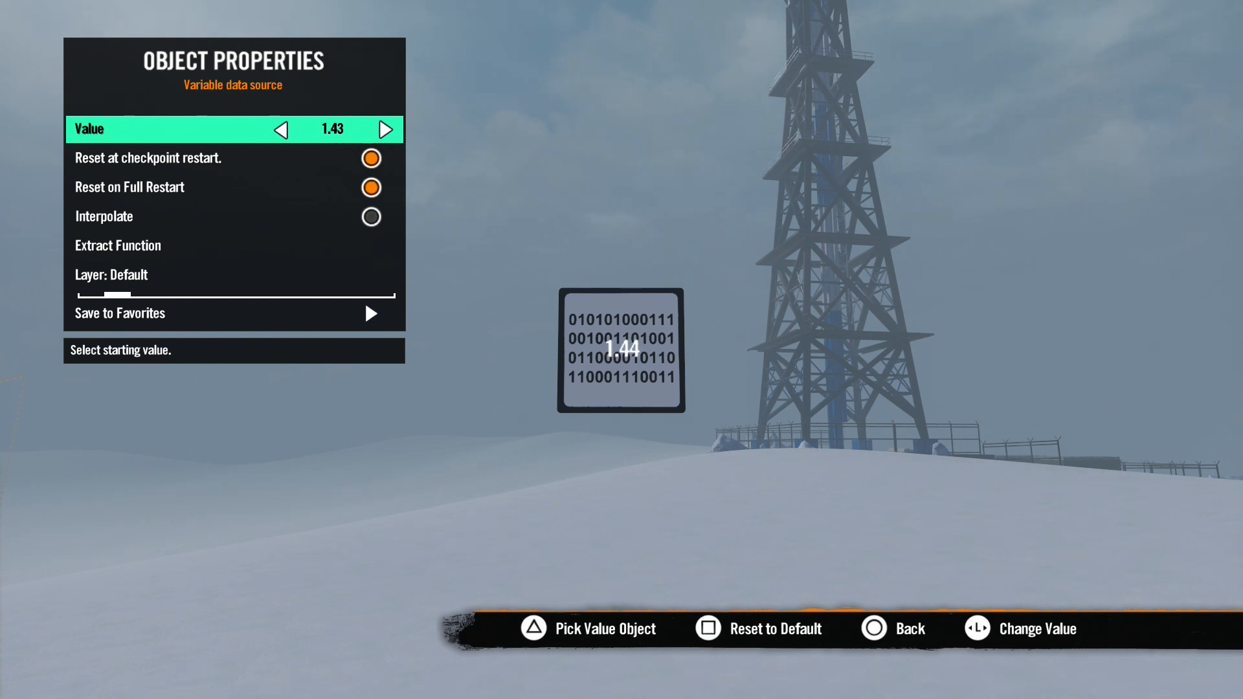
pyautogui.click(281, 130)
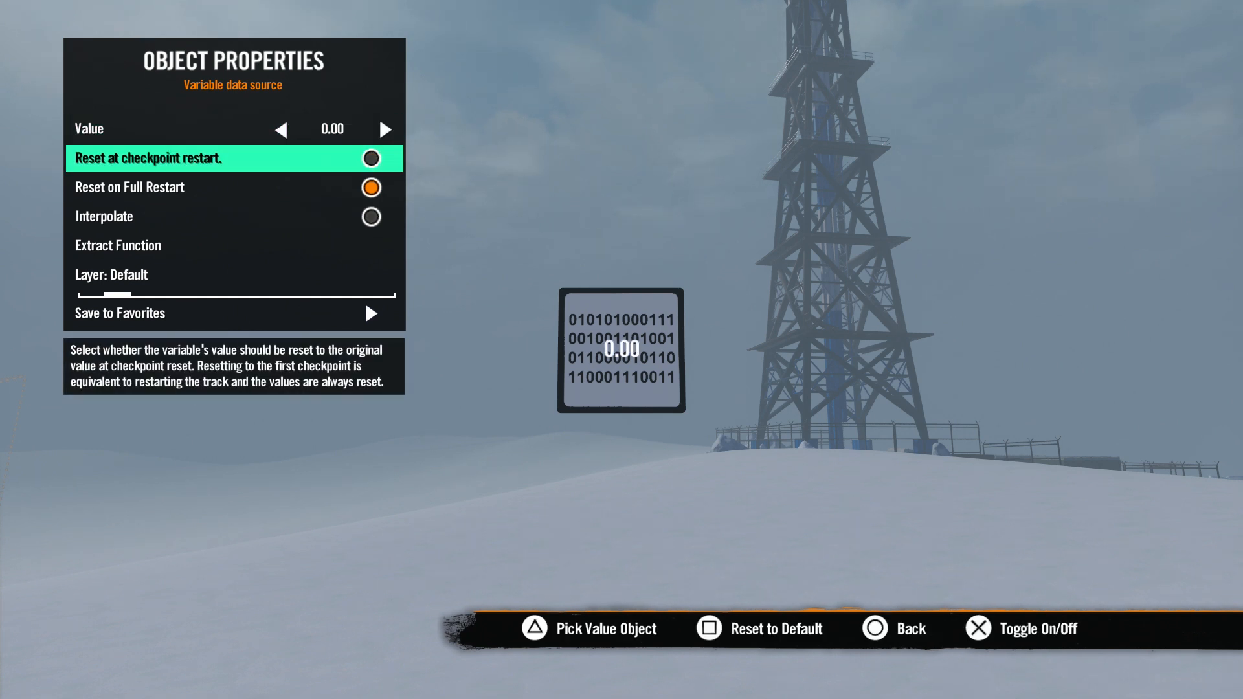
pyautogui.click(371, 158)
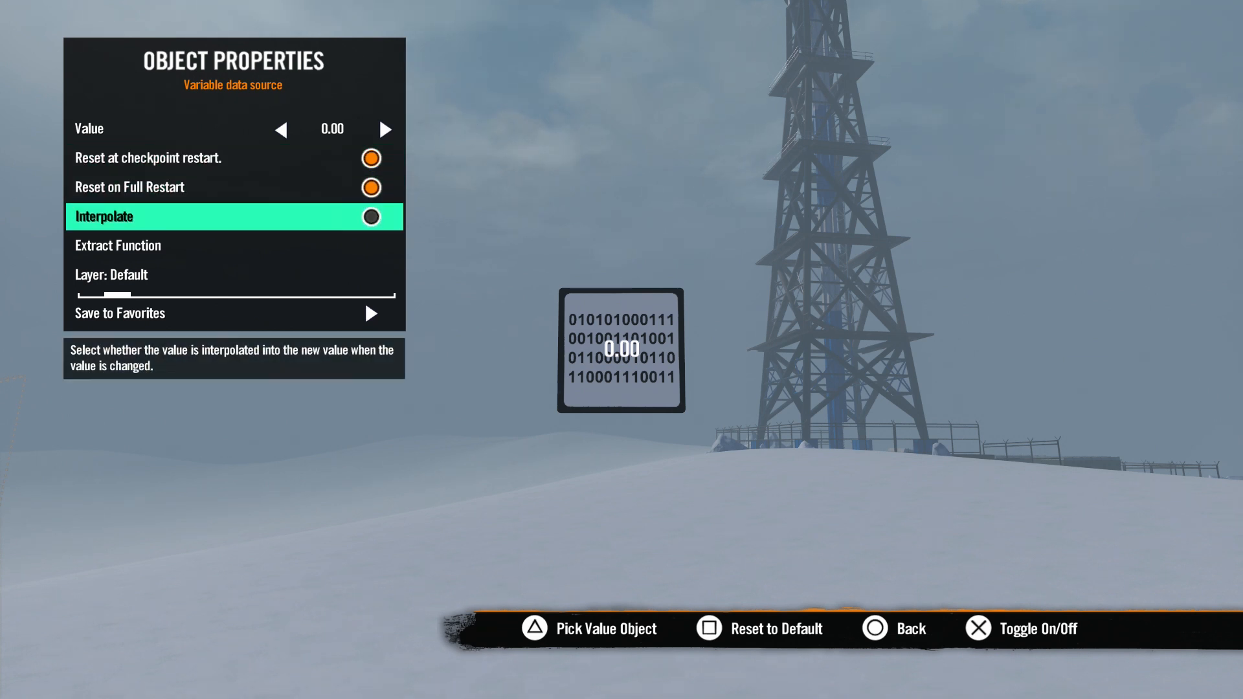
pyautogui.click(368, 216)
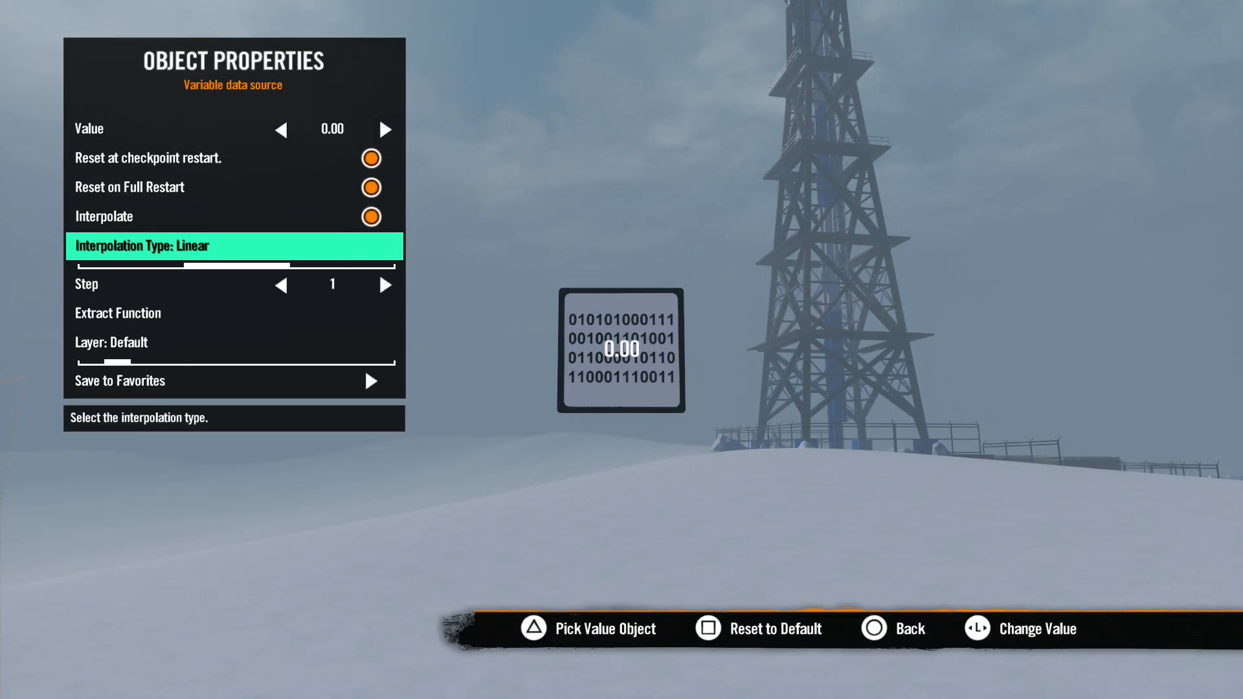
# - Switch the variable's interpolation type to Linear with step 1
pyautogui.press('down')
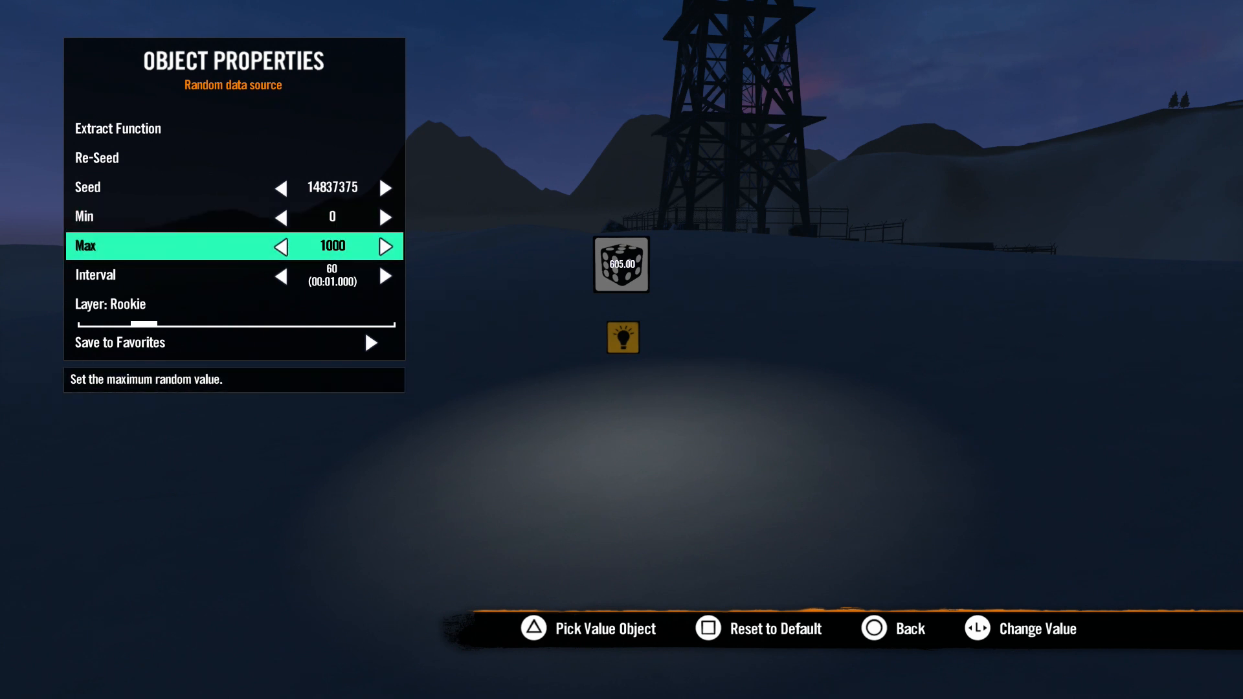
# - Set the night track's random data source maximum to 1000
pyautogui.click(281, 246)
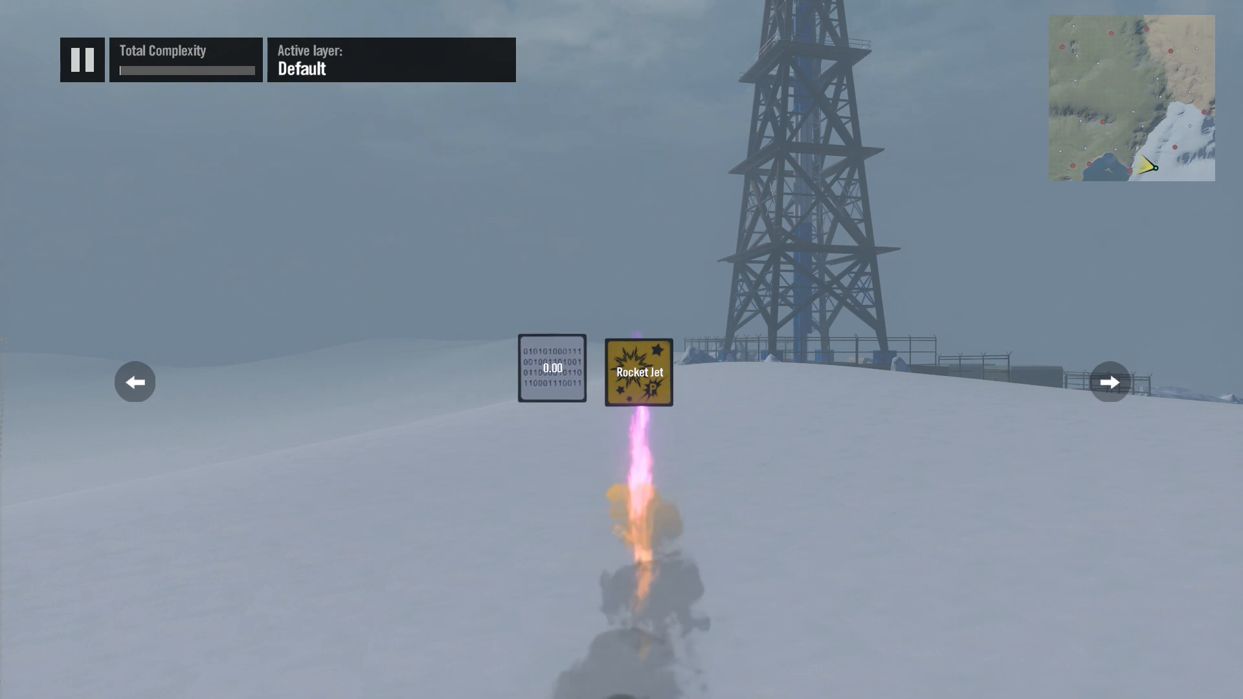
# - Raise the variable data source's value from 0.00 to 1.00 so the Rocket Jet fires
pyautogui.click(638, 373)
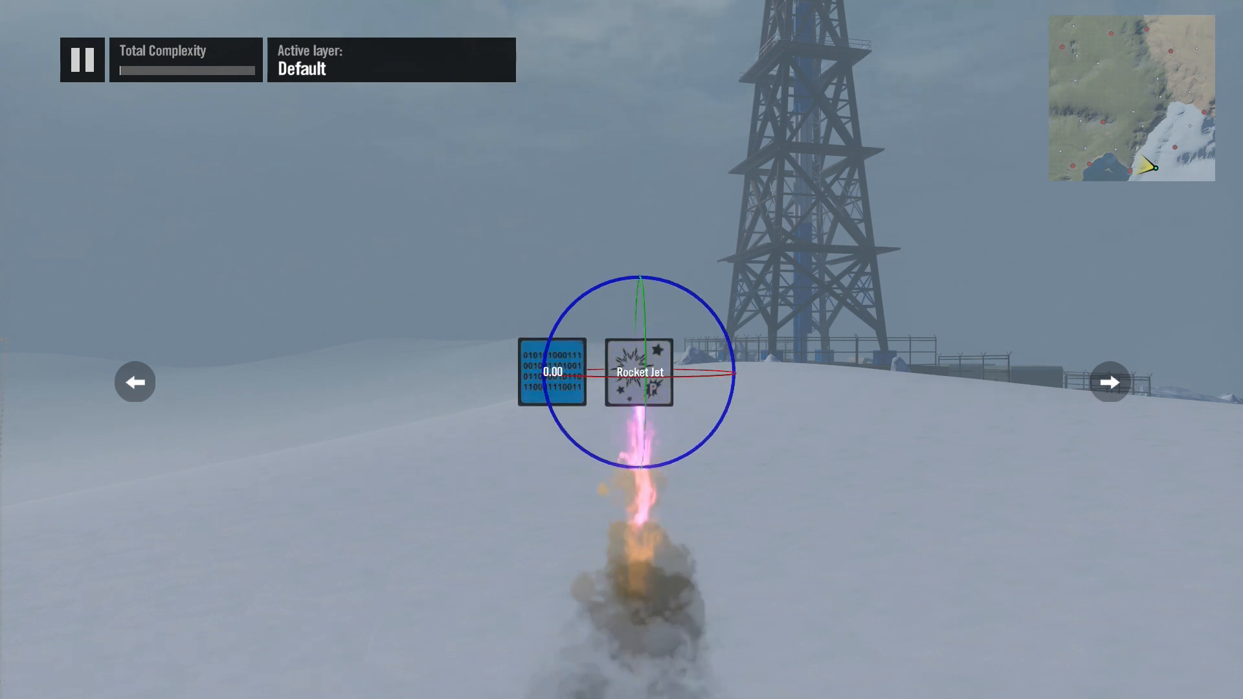
pyautogui.click(638, 372)
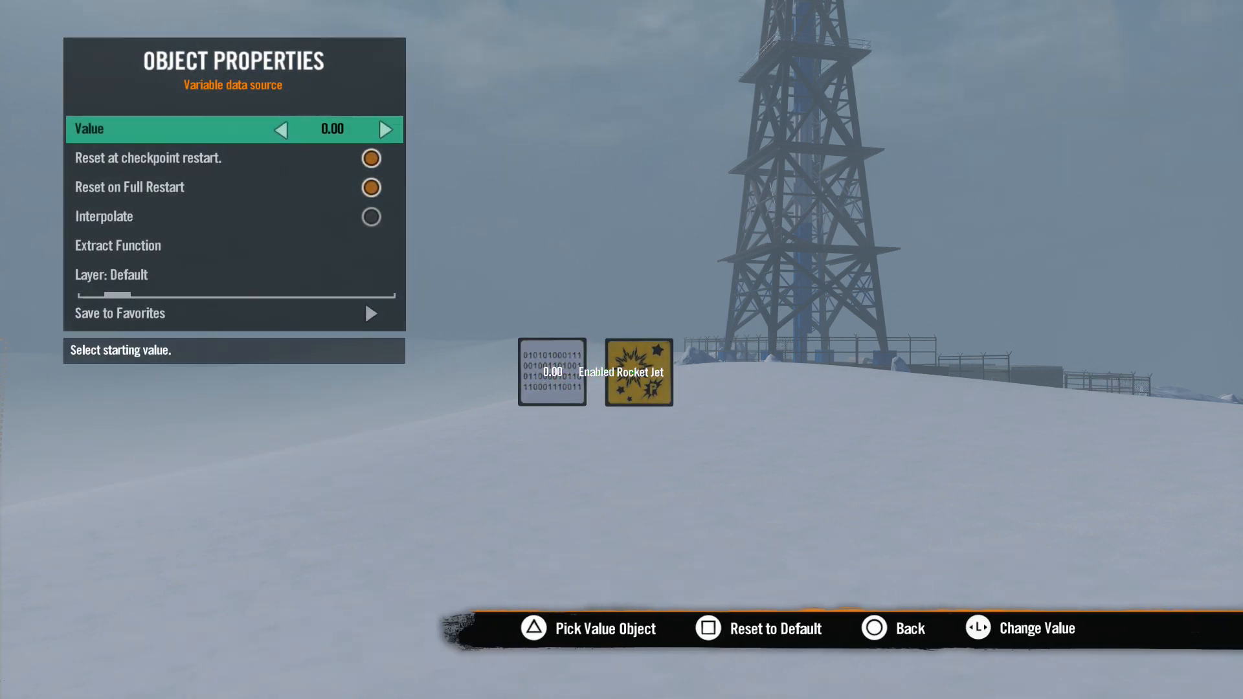
pyautogui.click(386, 129)
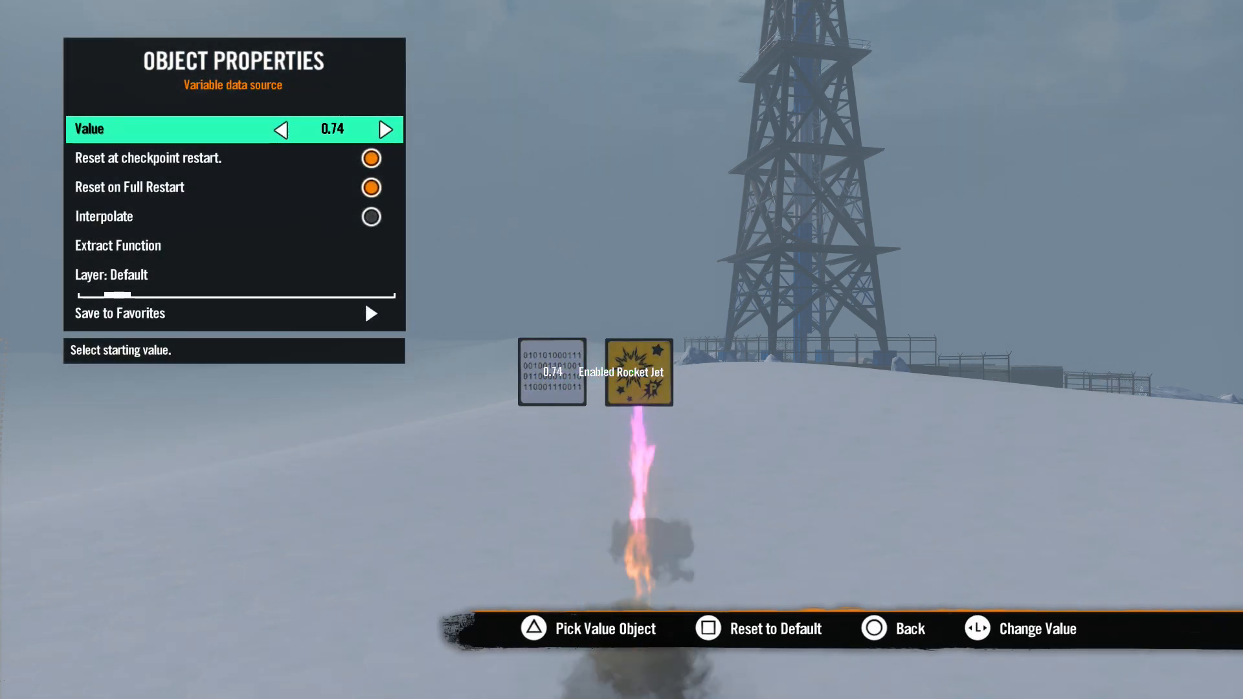
pyautogui.click(386, 130)
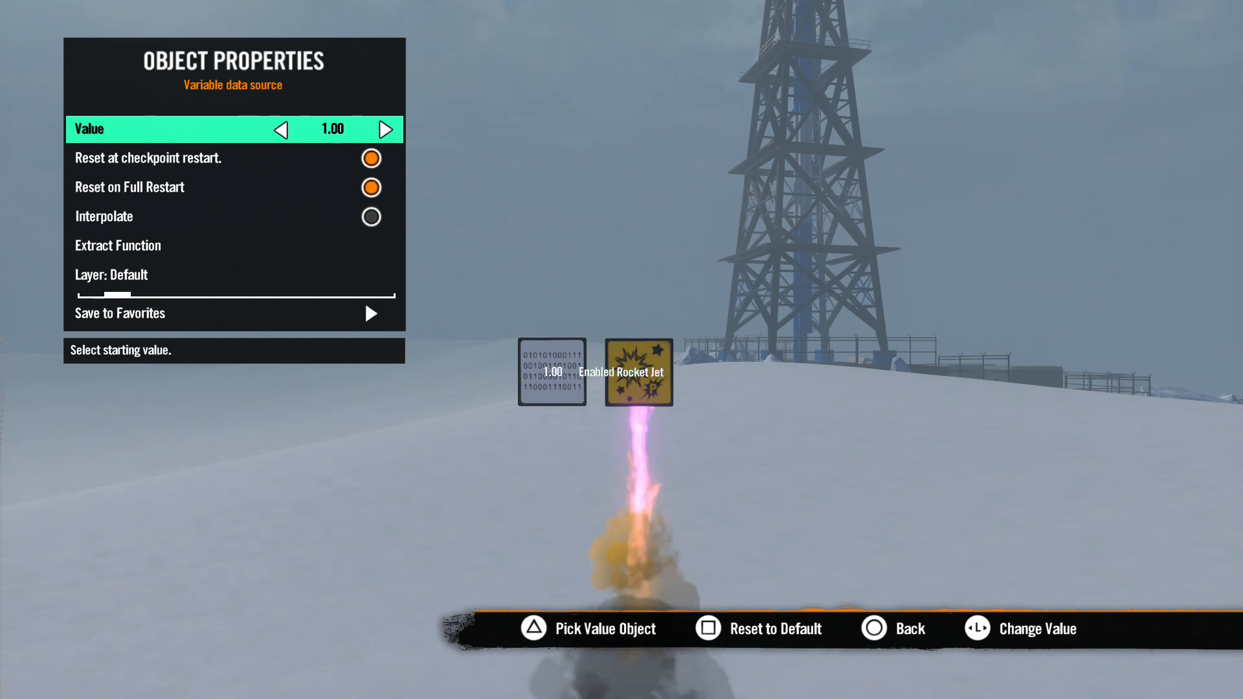